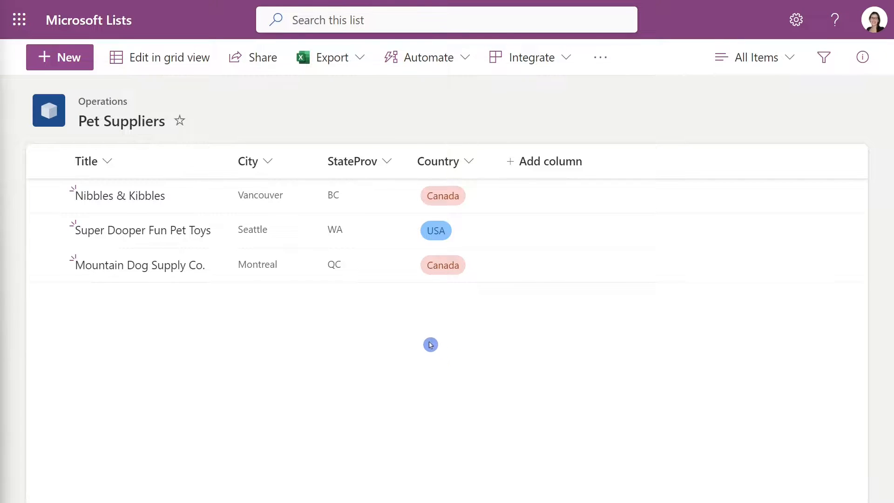
pyautogui.moveTo(433, 318)
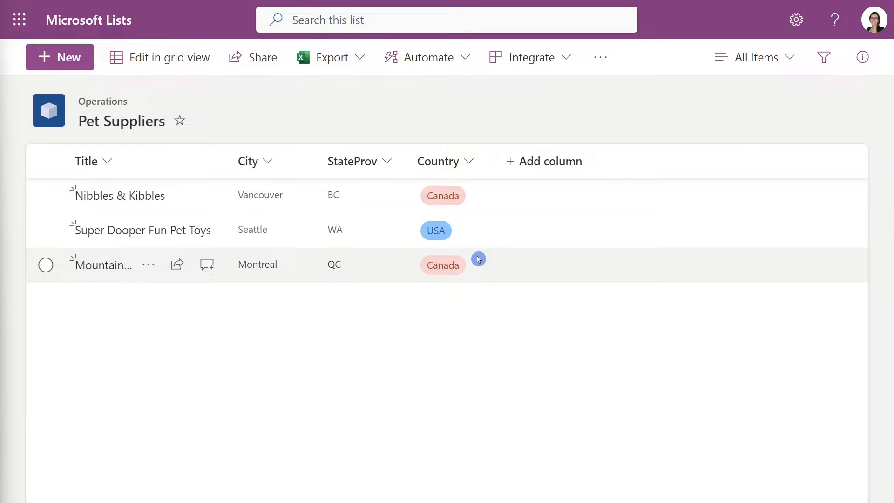
pyautogui.moveTo(489, 257)
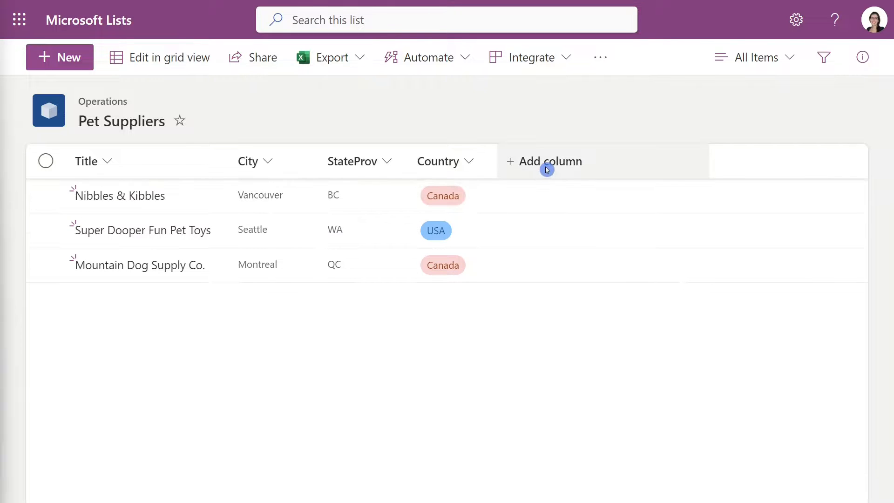
# Start a new column and go to the full column creation page with all column types.
pyautogui.click(549, 161)
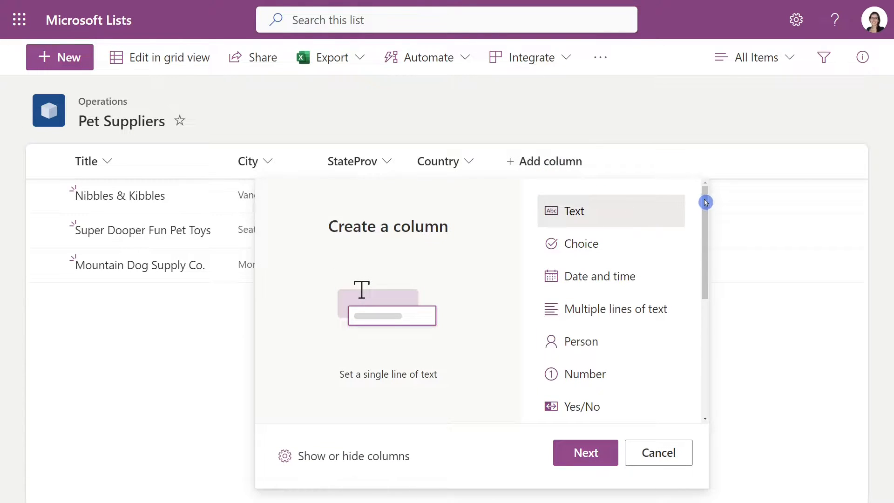
pyautogui.scroll(-3)
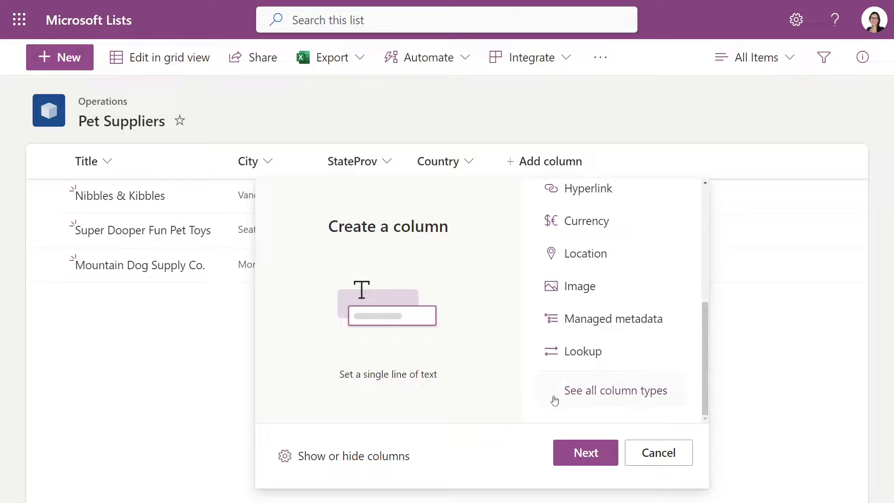
pyautogui.click(614, 391)
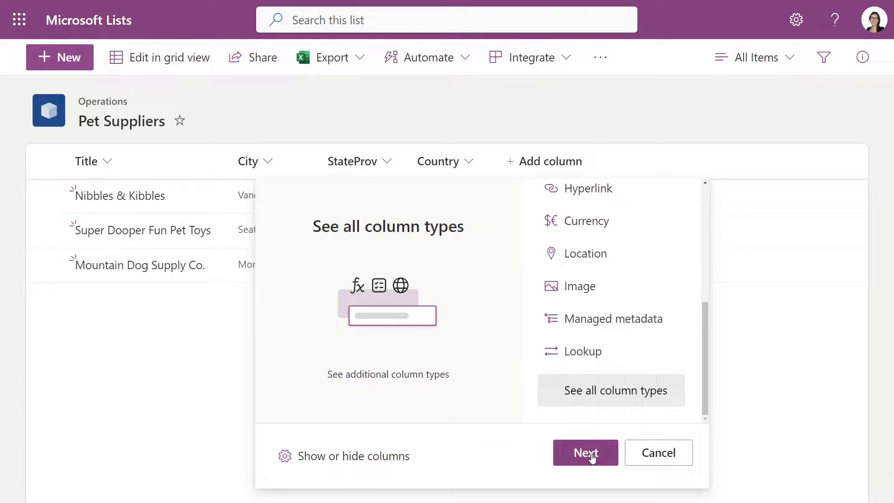
pyautogui.click(585, 452)
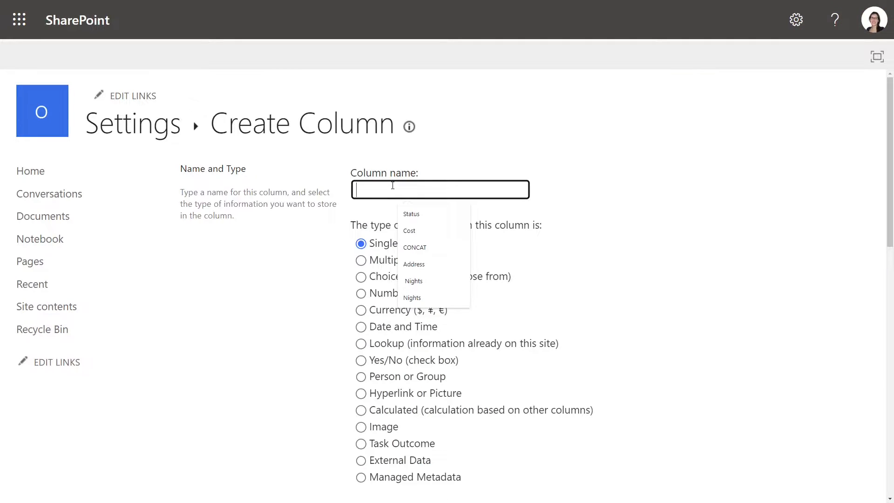
# Name the new column Address and make it a Calculated column.
pyautogui.write('Address')
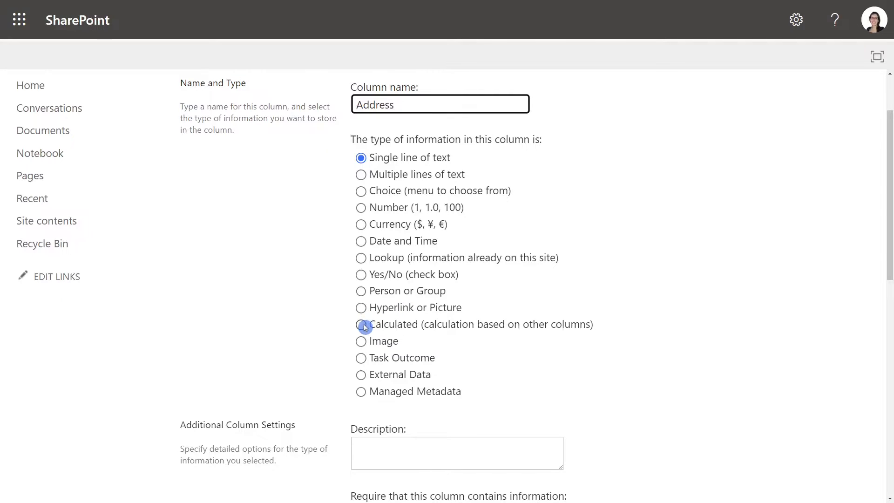
pyautogui.click(362, 325)
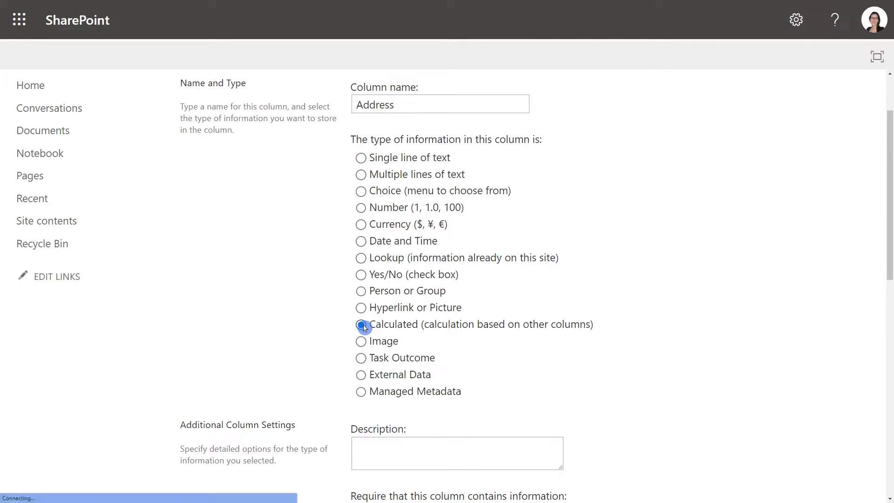
pyautogui.click(362, 324)
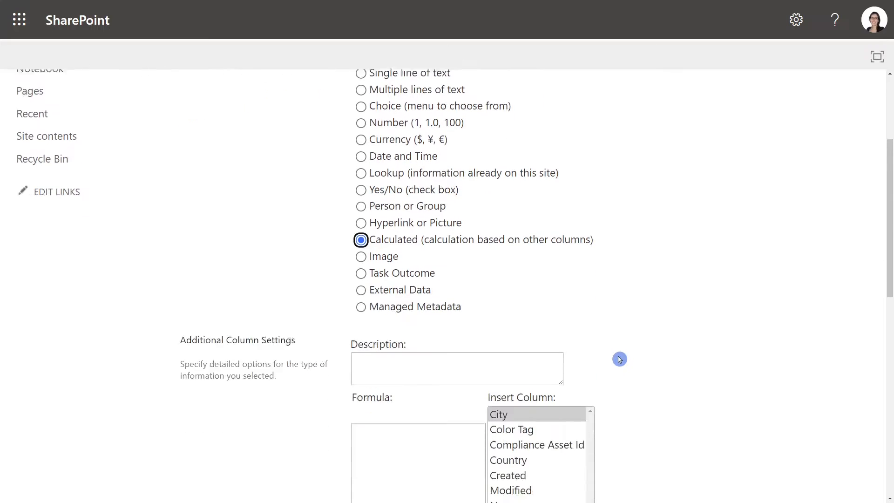
pyautogui.scroll(-3)
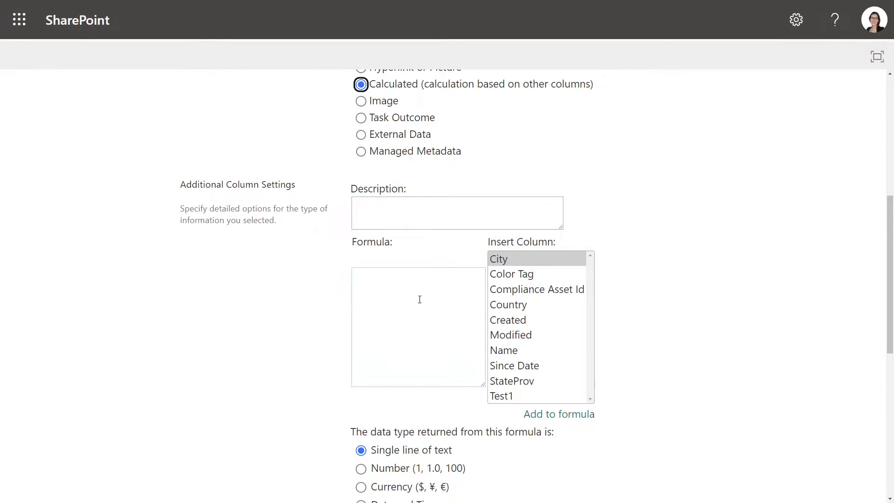
# Enter =CONCATENATE([City],[StateProv],[Country]) as the Address formula, returning single line of text.
pyautogui.click(418, 327)
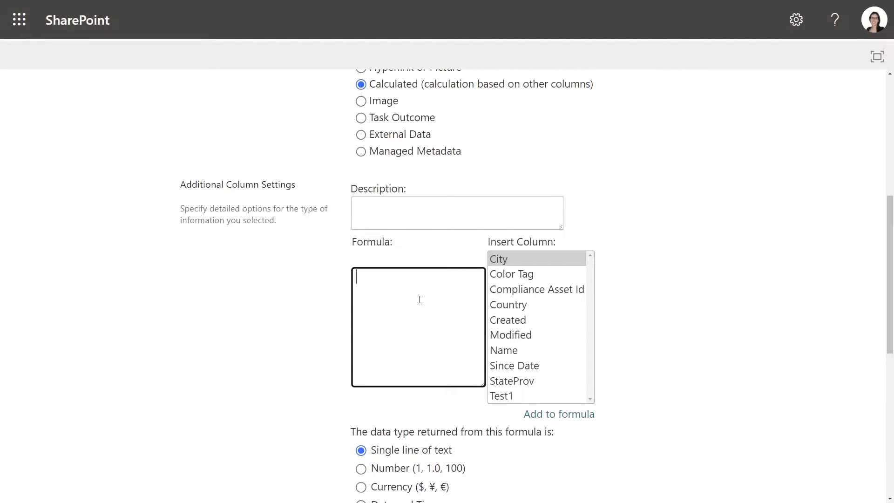
pyautogui.write('=CONCATENATE([City')
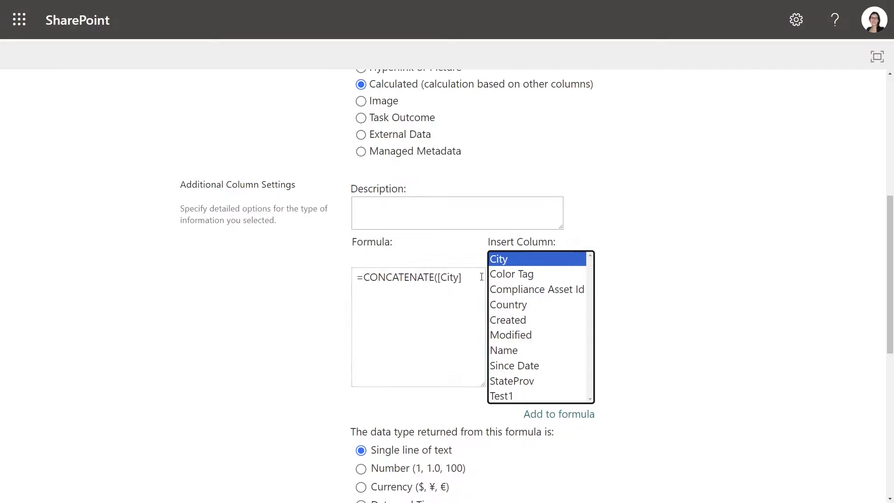
pyautogui.write(',[StateProv],[Country')
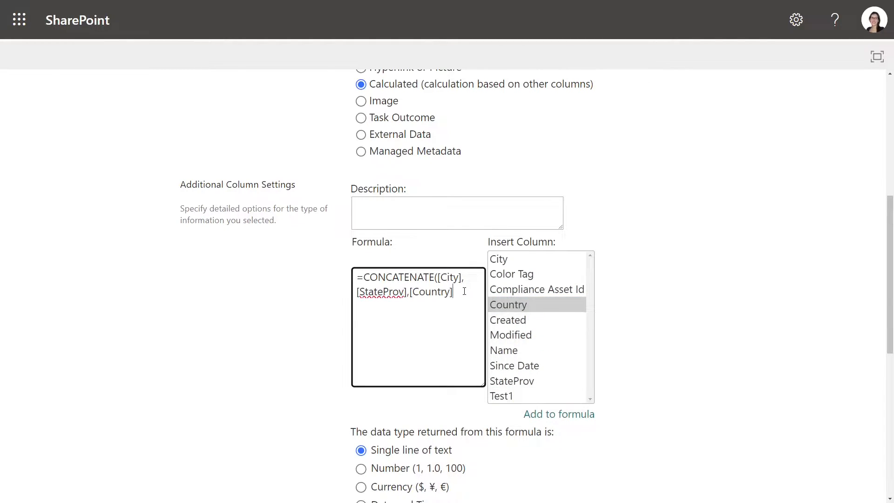
pyautogui.write(')')
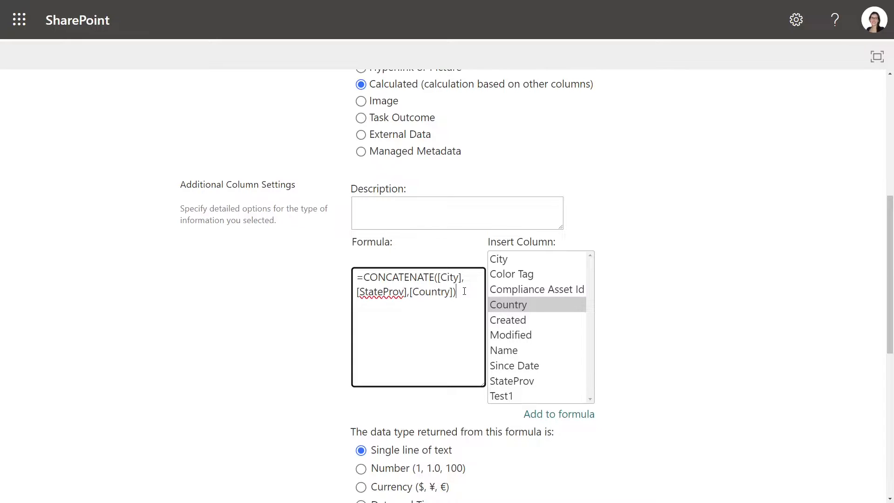
pyautogui.scroll(-3)
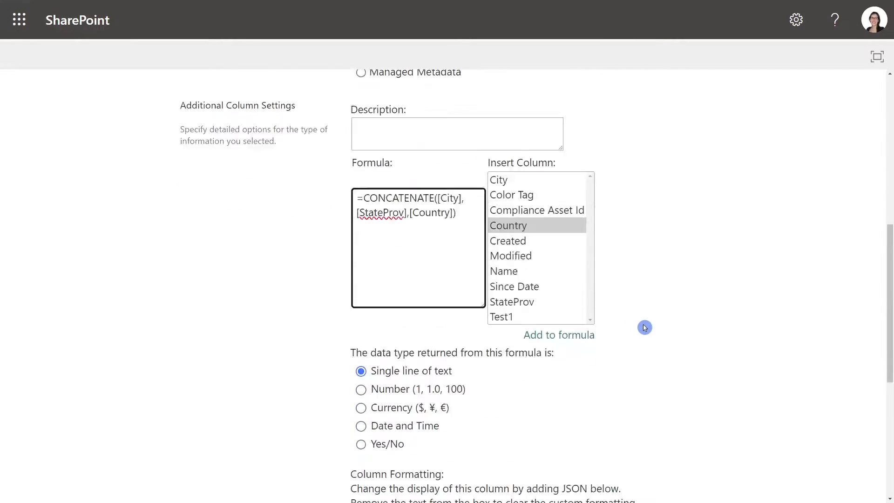
pyautogui.scroll(-3)
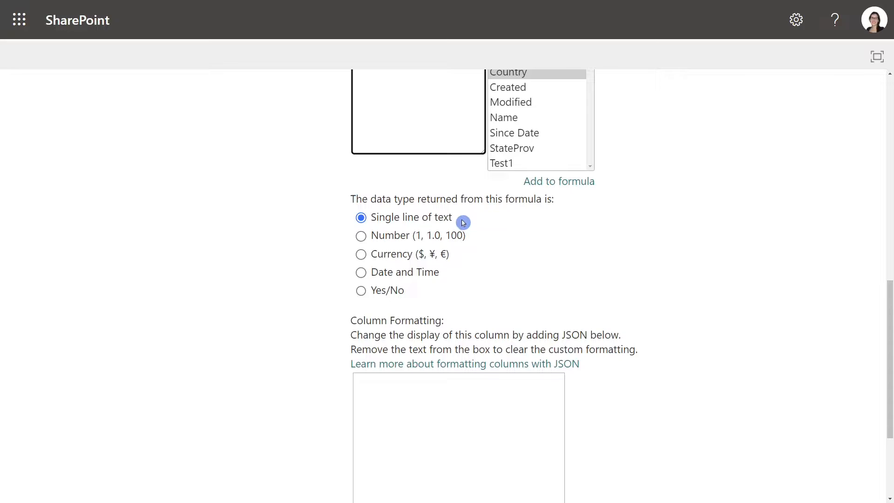
pyautogui.moveTo(424, 218)
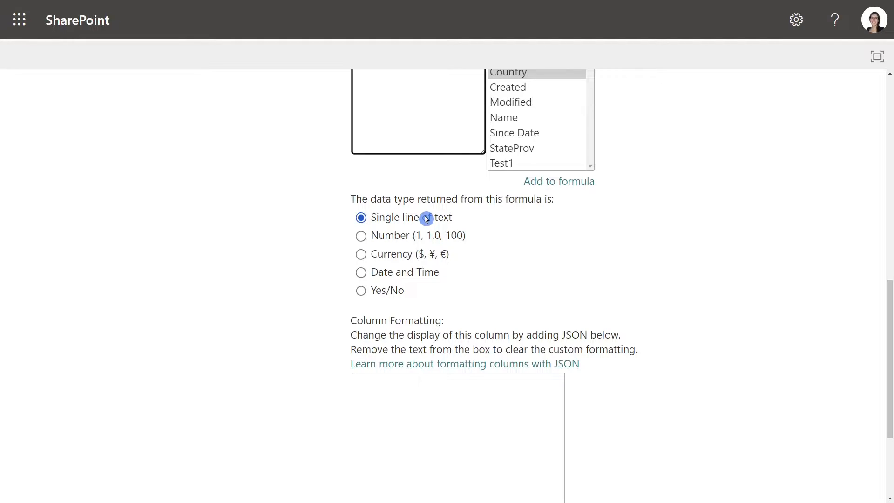
pyautogui.scroll(-3)
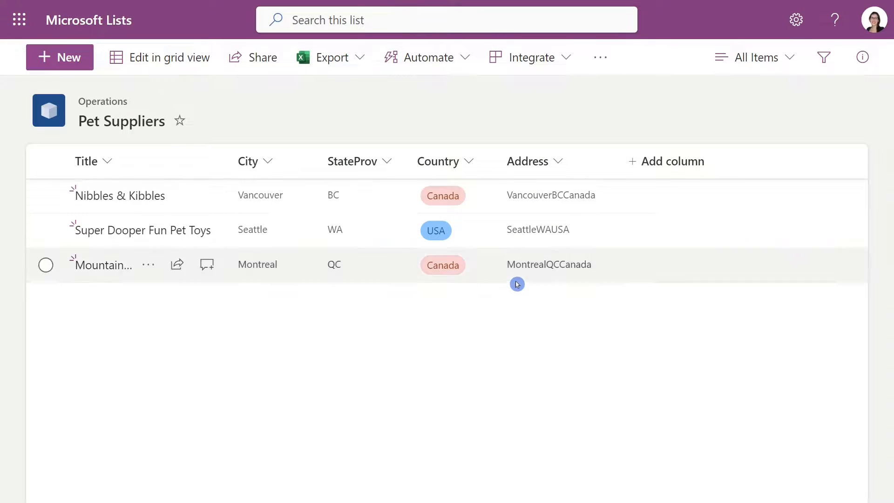
pyautogui.moveTo(565, 281)
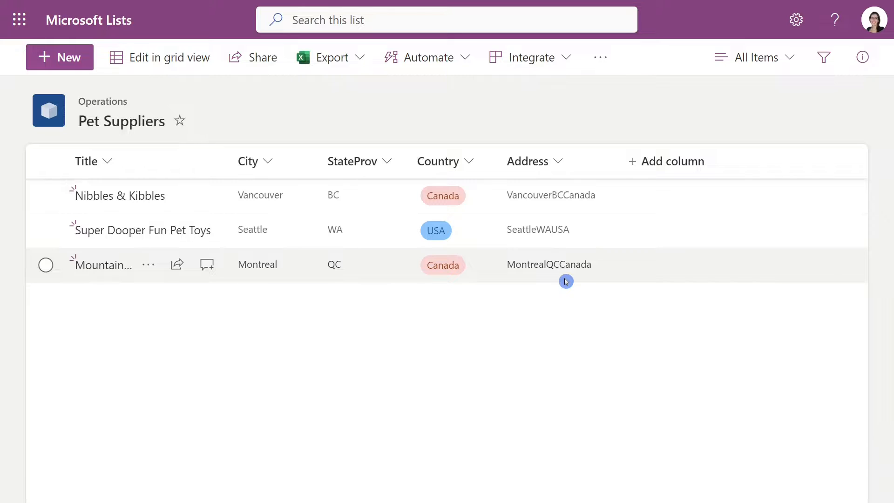
pyautogui.moveTo(548, 273)
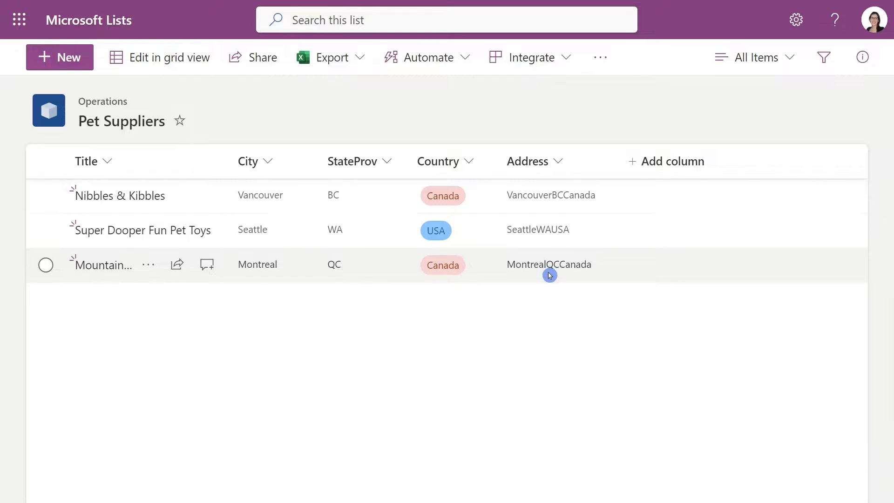
pyautogui.moveTo(555, 276)
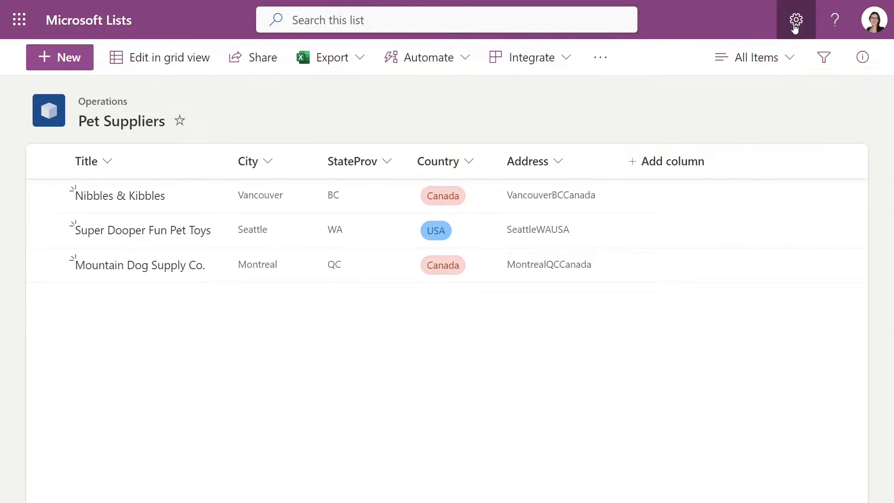
# From List settings, go to the Columns section and edit the Address column.
pyautogui.click(794, 20)
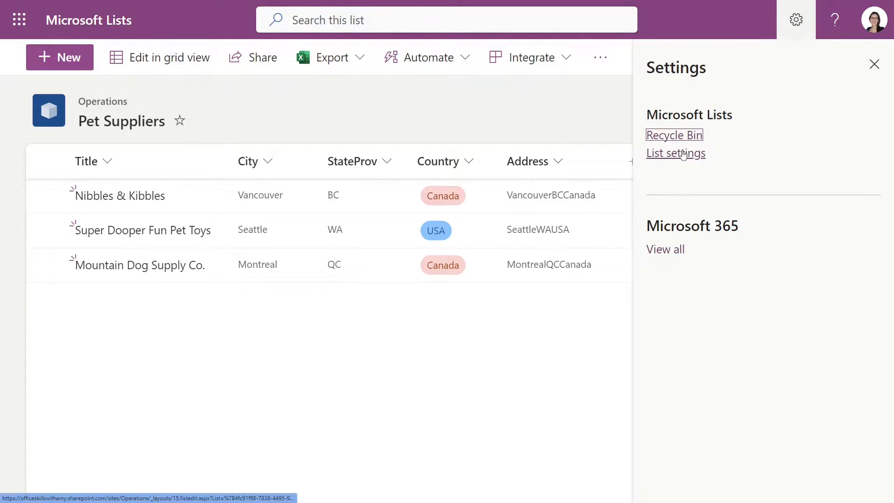
pyautogui.click(676, 153)
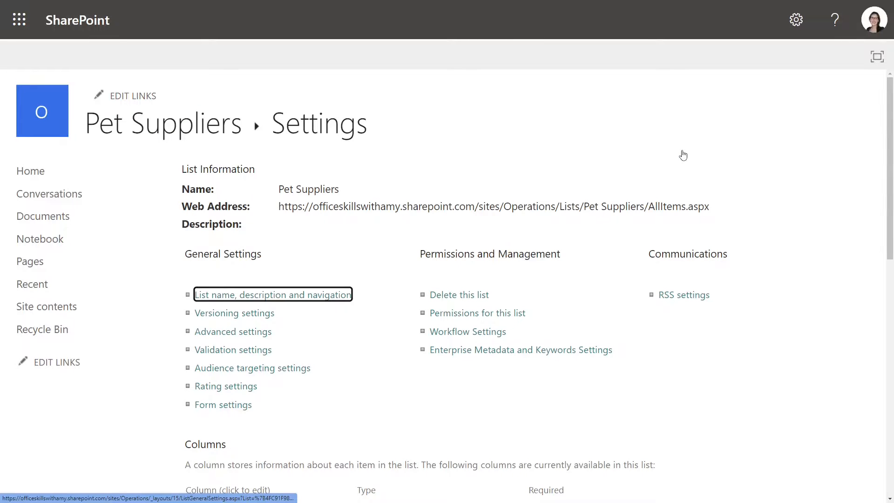
pyautogui.scroll(-3)
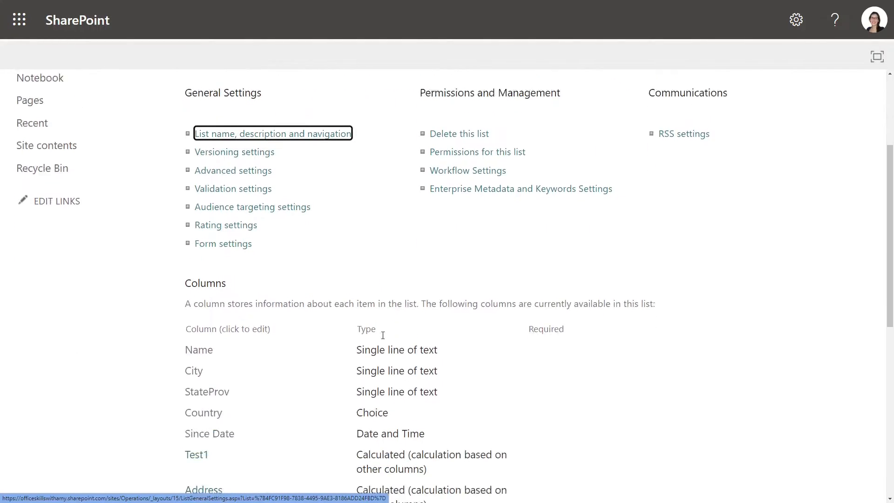
pyautogui.scroll(-3)
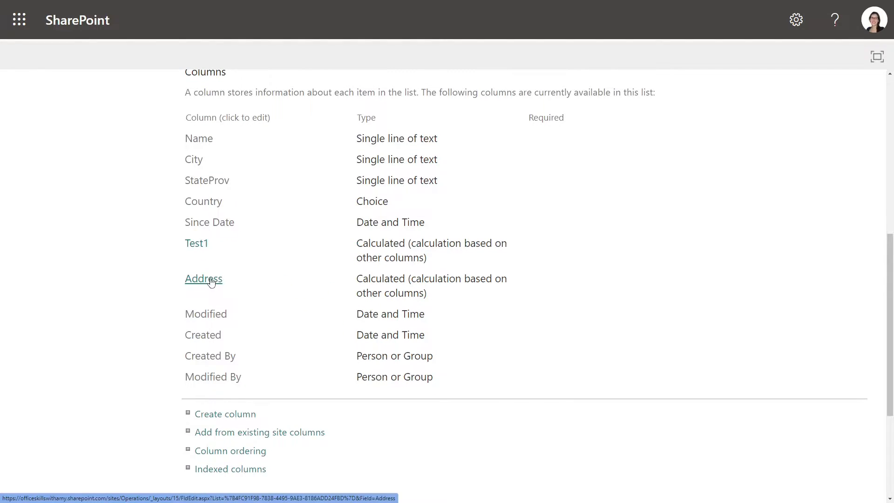
pyautogui.click(203, 278)
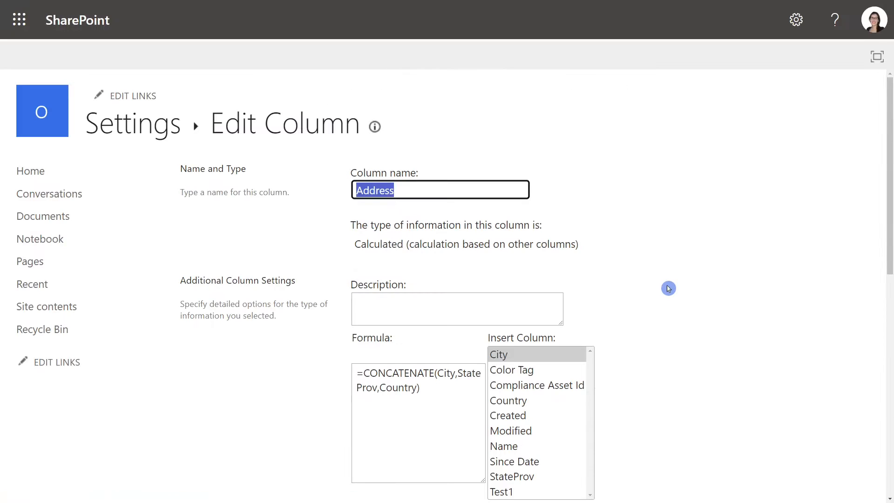
pyautogui.scroll(-3)
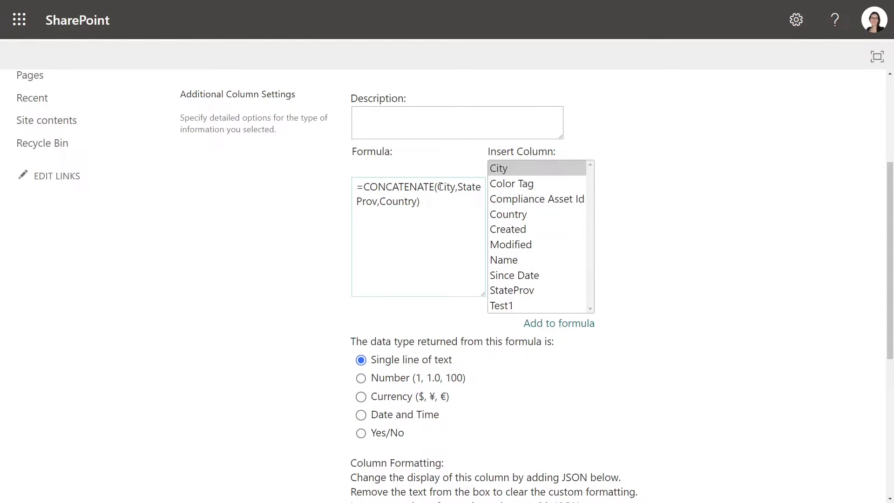
# Insert ", " separators between City, StateProv and Country in the Address formula.
pyautogui.doubleClick(445, 186)
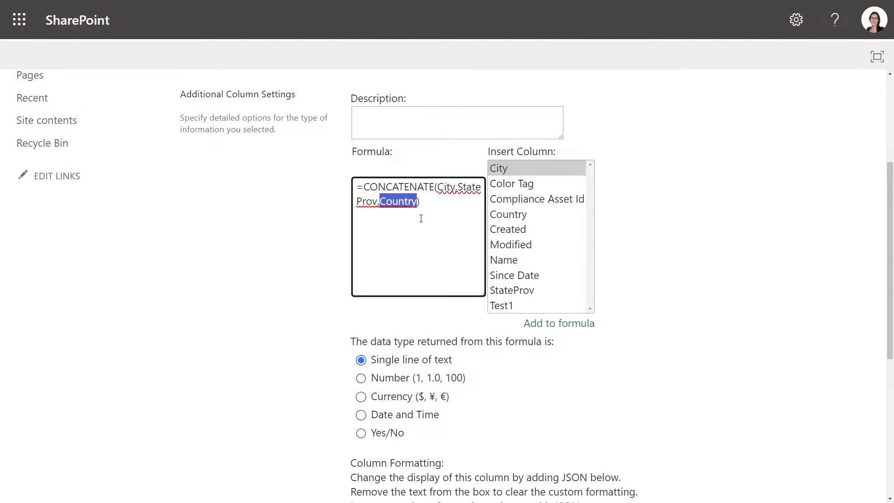
pyautogui.moveTo(440, 206)
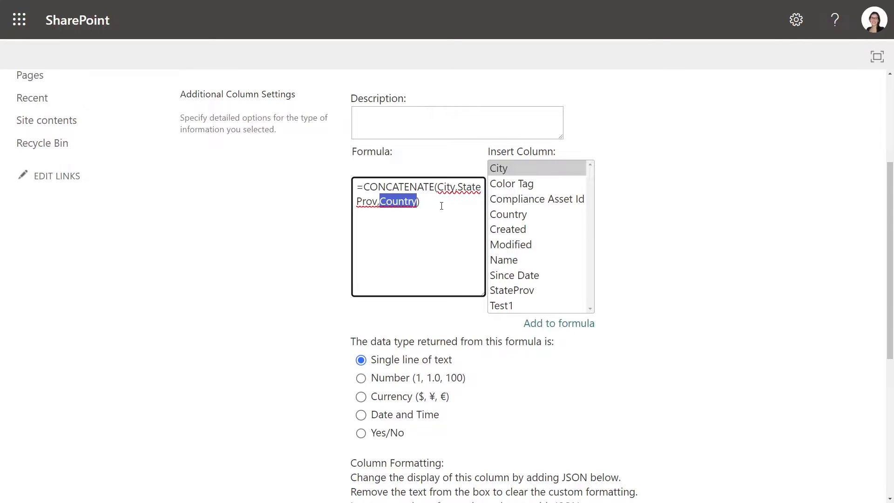
pyautogui.click(455, 186)
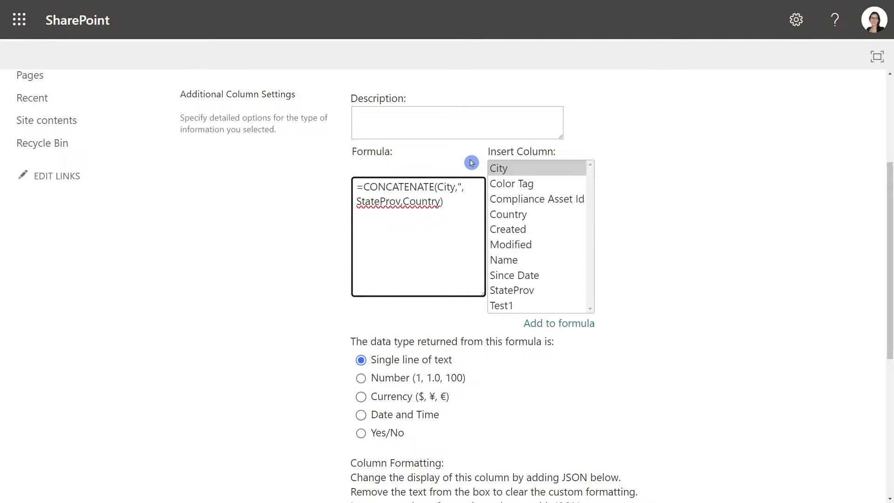
pyautogui.write('",')
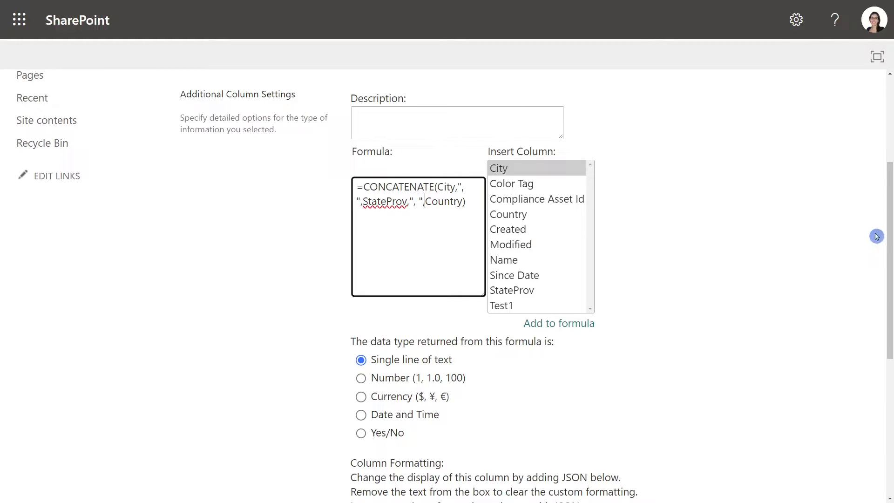
pyautogui.scroll(-3)
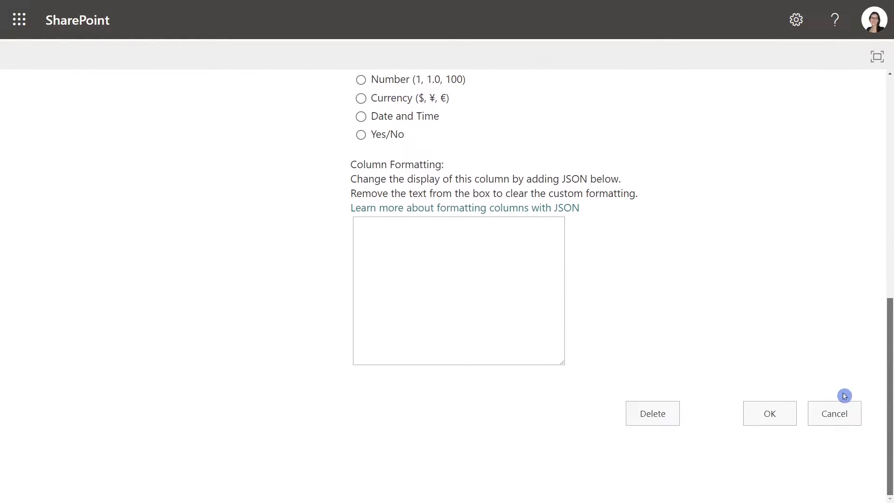
# Save the Address column so values read like Vancouver, BC, Canada.
pyautogui.click(834, 414)
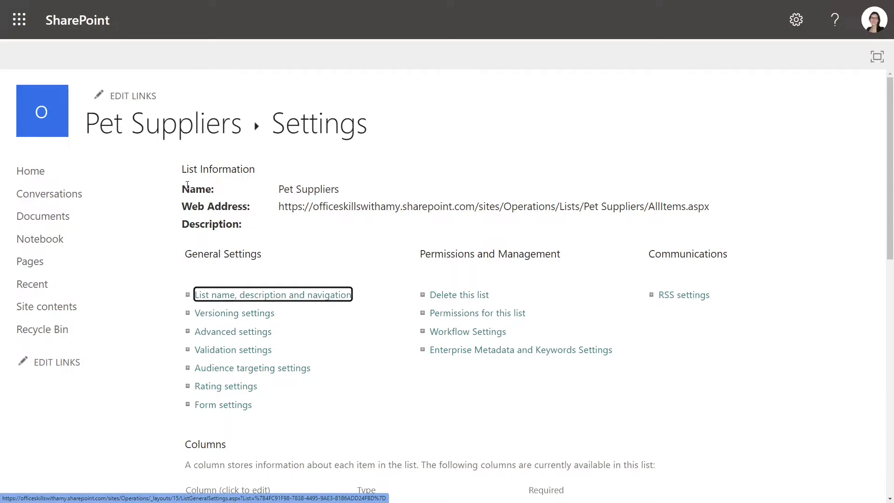
pyautogui.moveTo(191, 126)
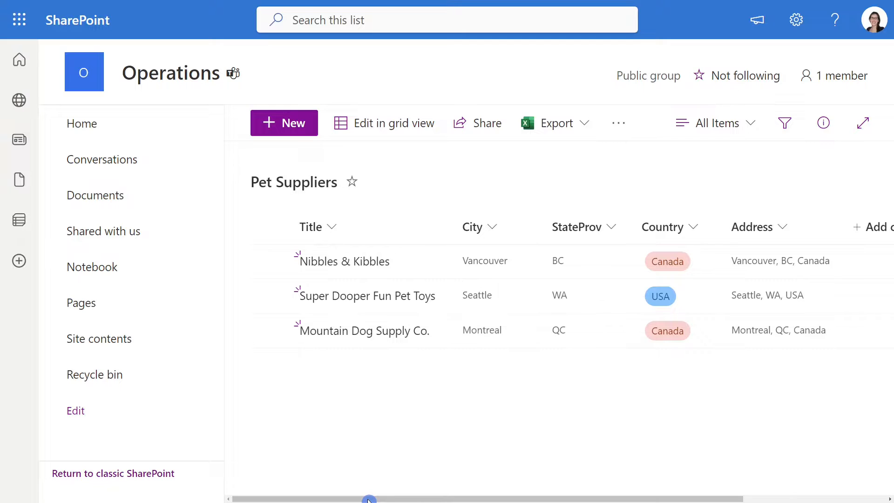
pyautogui.hscroll(3)
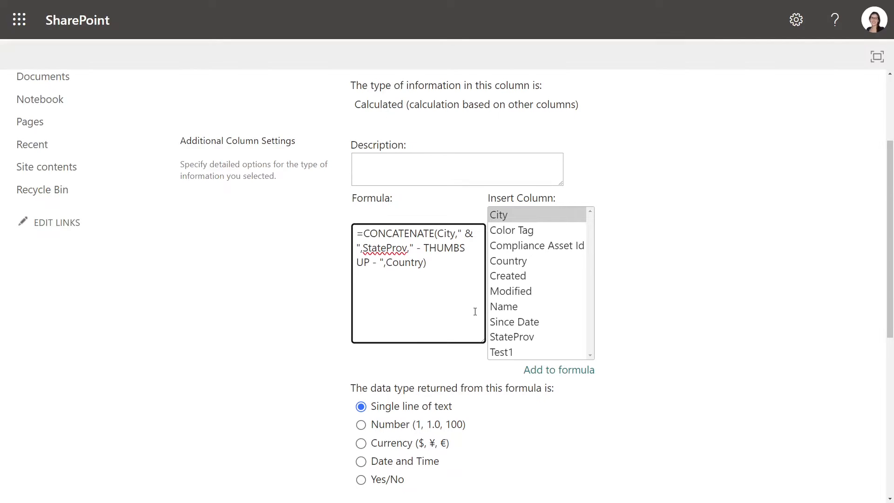
# Save the Address formula with " & " and " - THUMBS UP - " separators.
pyautogui.scroll(-3)
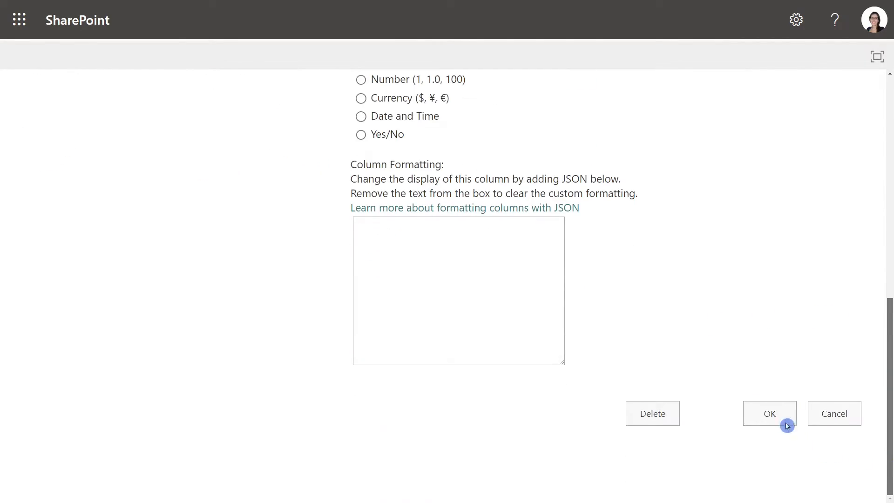
pyautogui.click(770, 413)
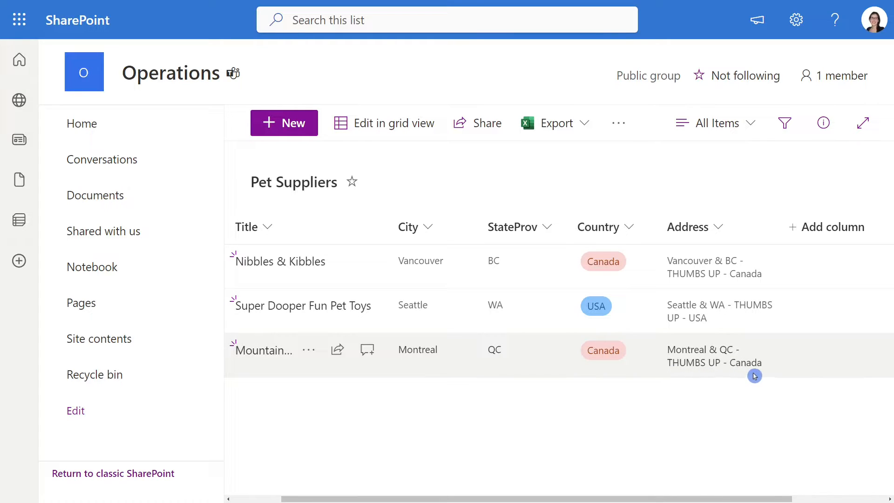
pyautogui.moveTo(725, 379)
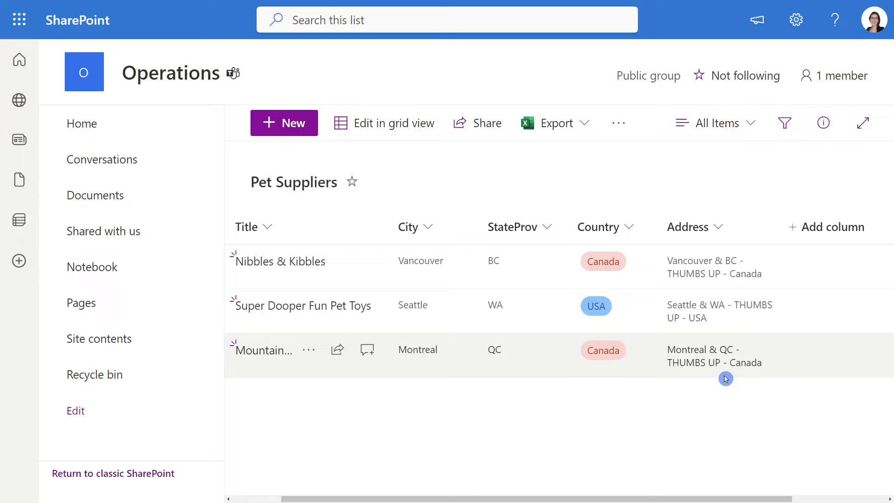
# Switch to the Pet Suppliers list in Microsoft Lists.
pyautogui.click(862, 123)
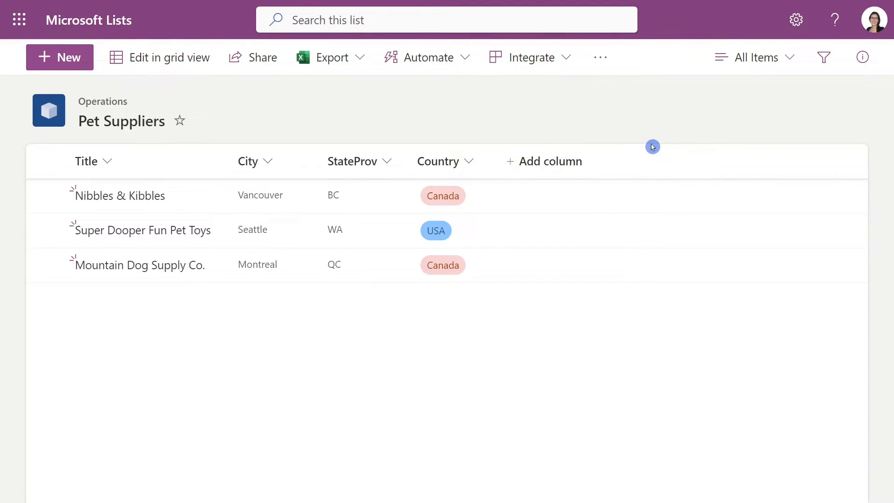
# Create a new column named Addresses of the Calculated type.
pyautogui.click(544, 161)
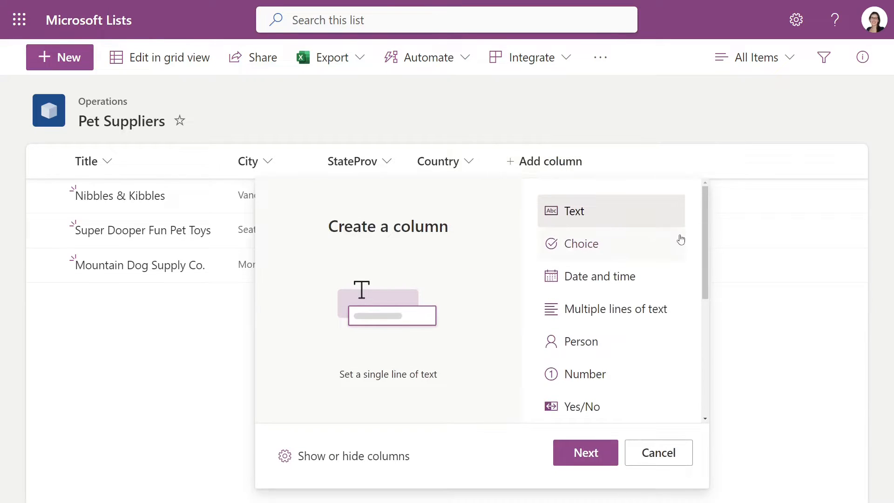
pyautogui.scroll(-3)
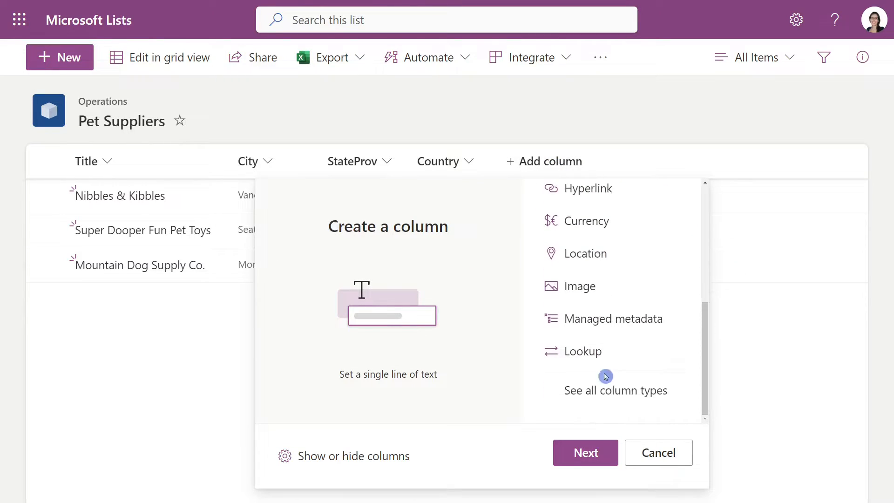
pyautogui.click(658, 453)
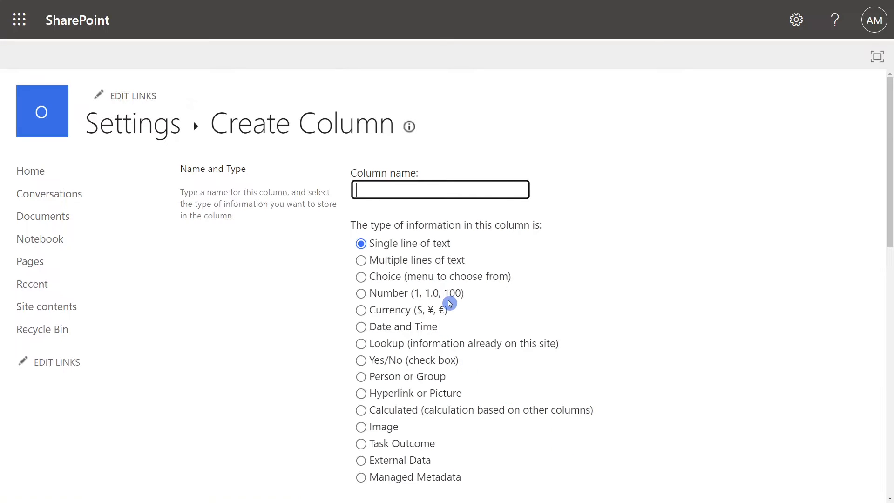
pyautogui.write('Addresse')
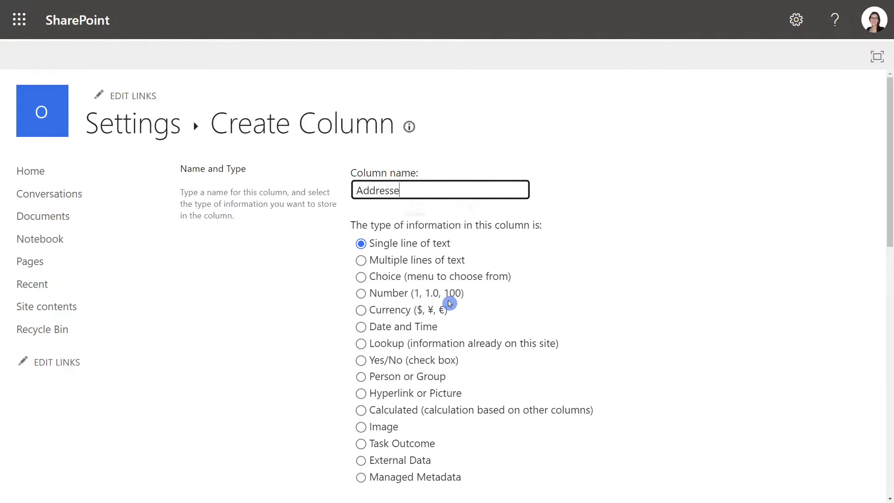
pyautogui.write('s')
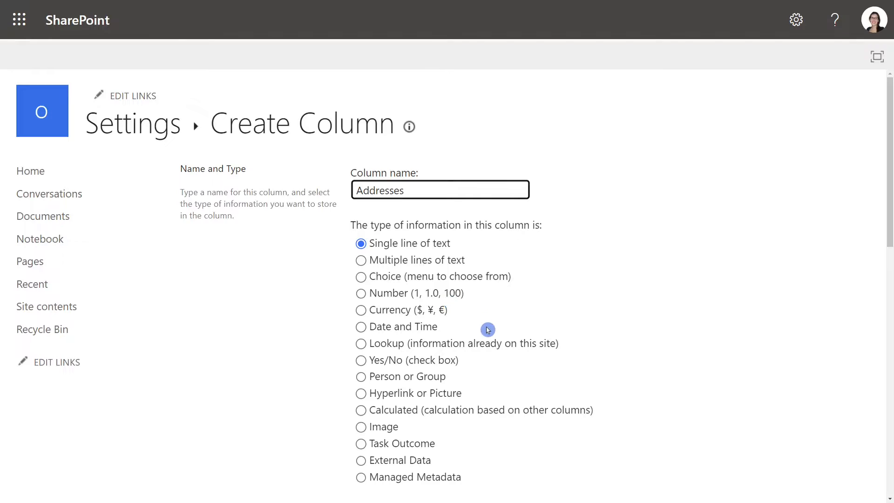
pyautogui.moveTo(361, 411)
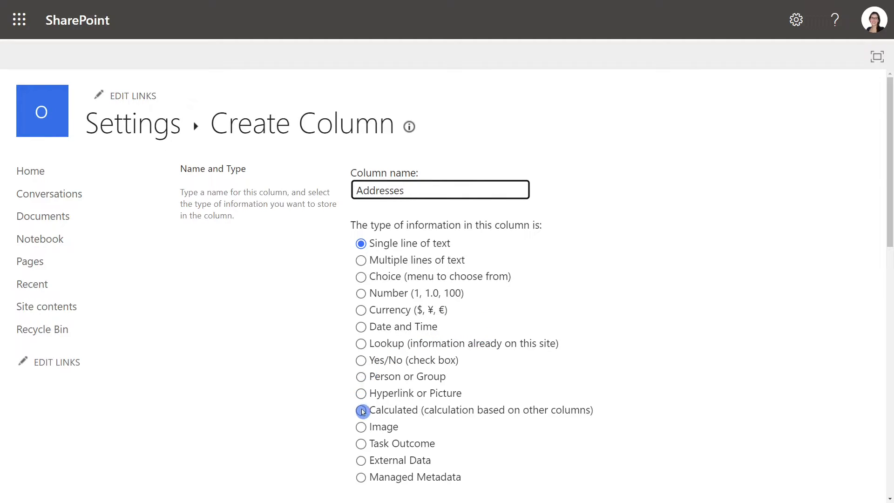
pyautogui.click(360, 410)
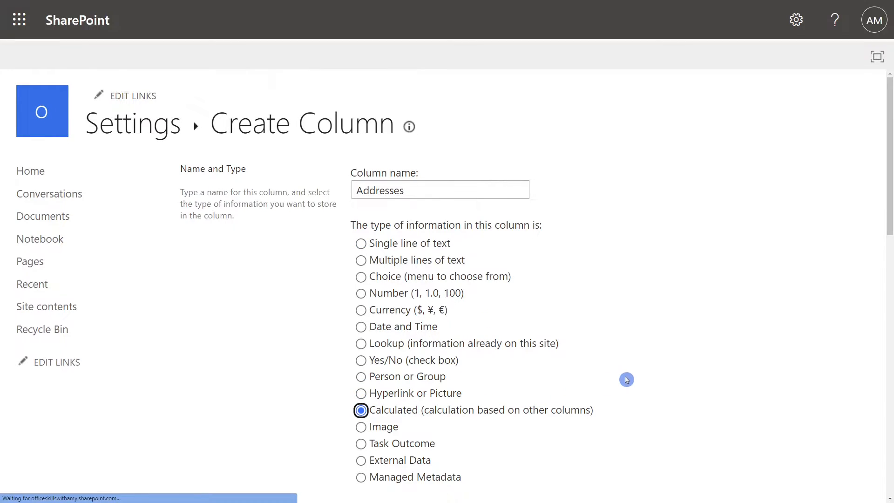
# Give Addresses the formula =[City]&[StateProv] and save the column.
pyautogui.scroll(-3)
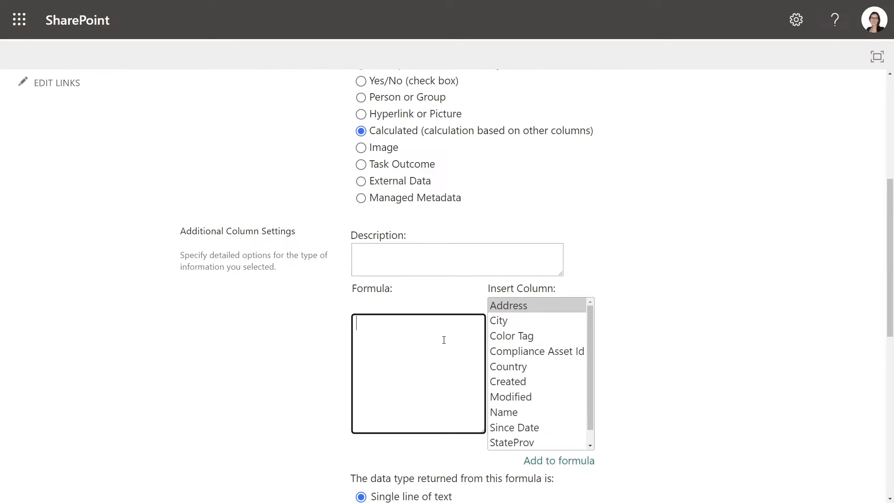
pyautogui.write('=')
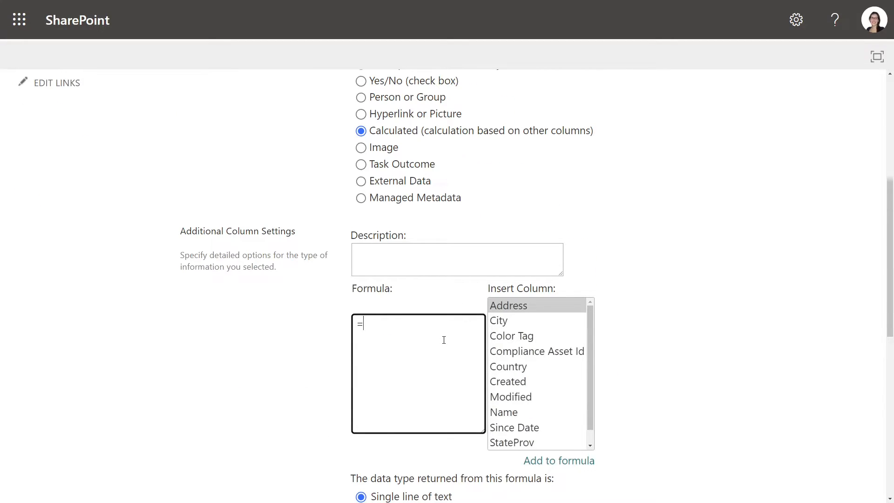
pyautogui.moveTo(518, 324)
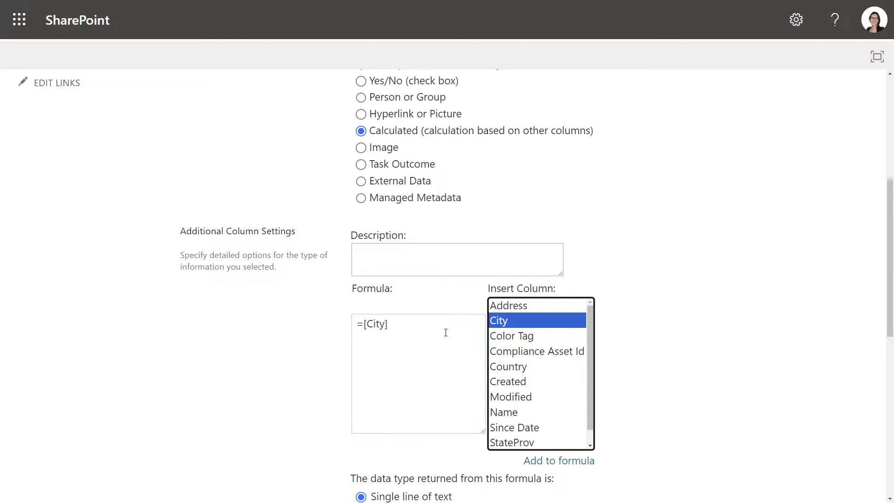
pyautogui.click(419, 324)
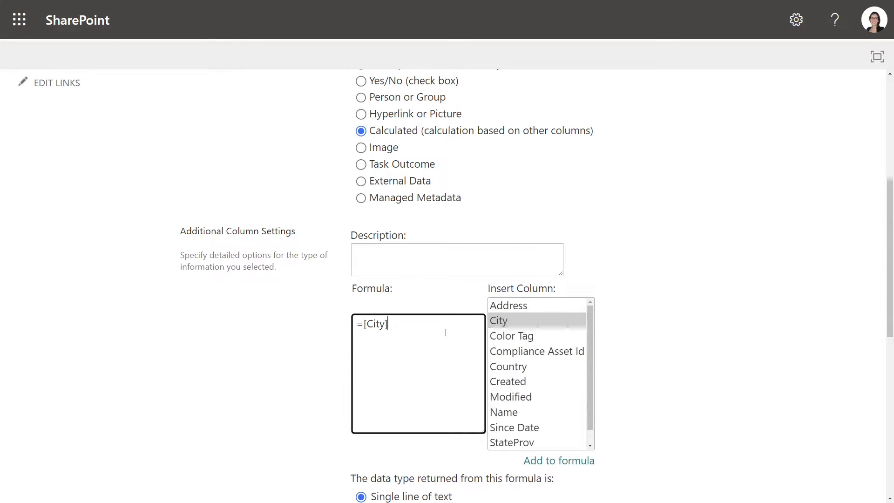
pyautogui.write('&')
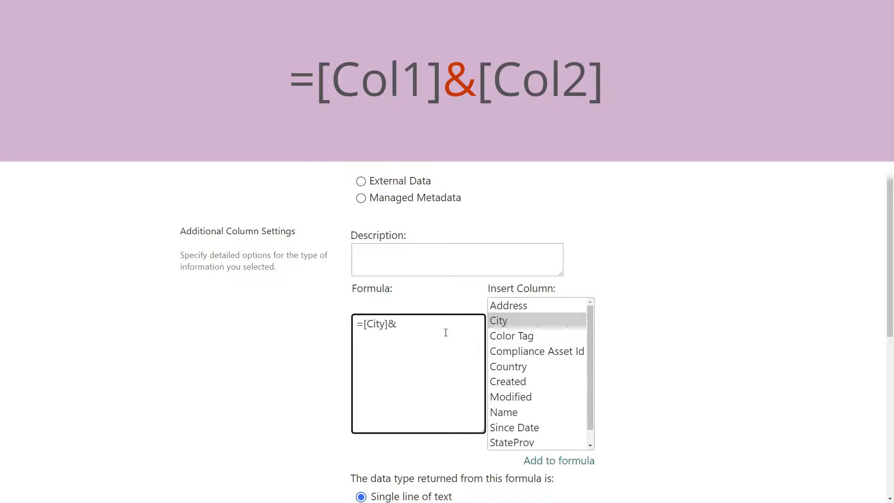
pyautogui.moveTo(526, 429)
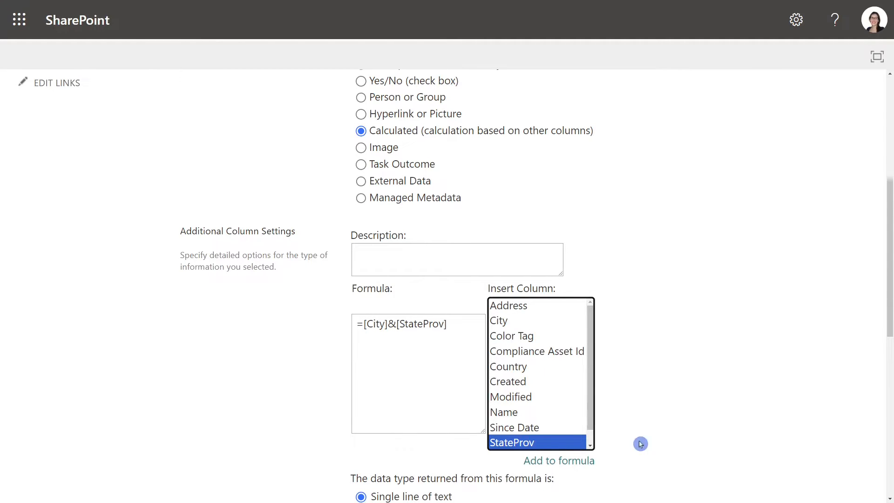
pyautogui.scroll(-3)
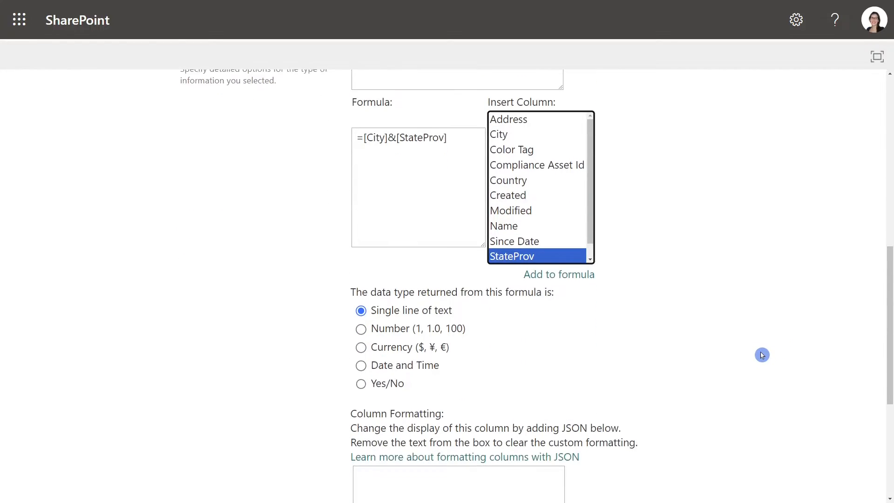
pyautogui.scroll(-3)
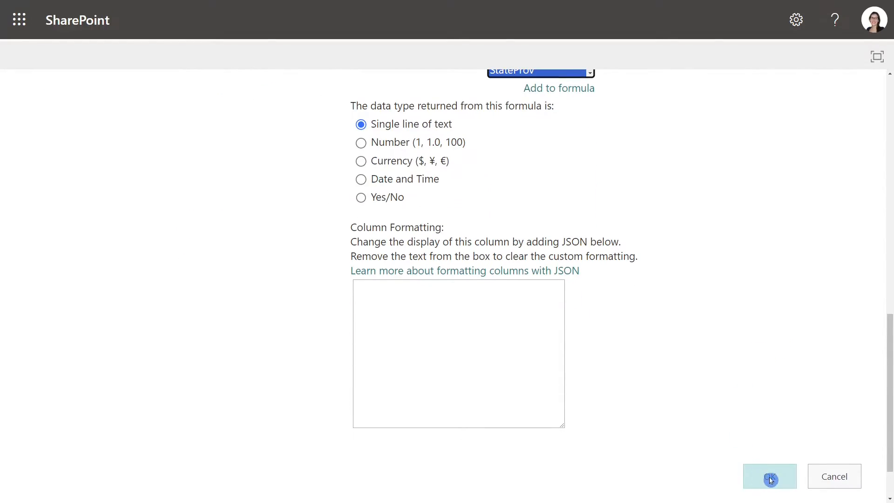
pyautogui.click(770, 476)
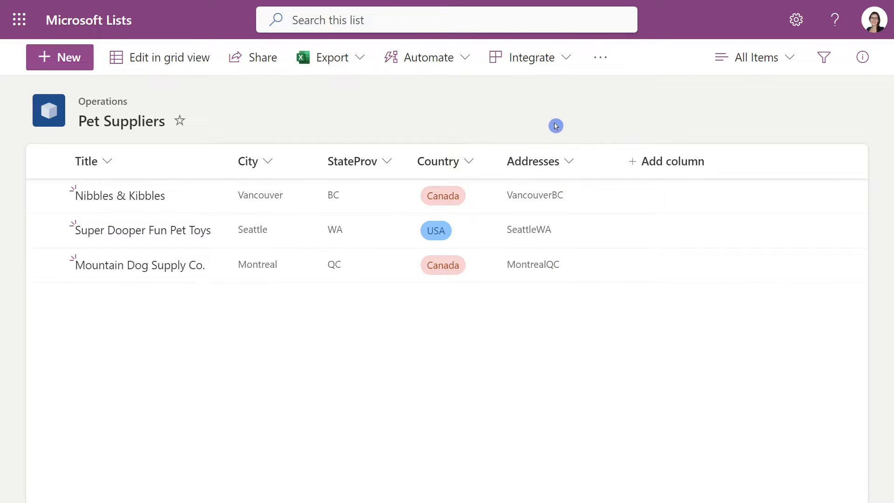
pyautogui.moveTo(652, 117)
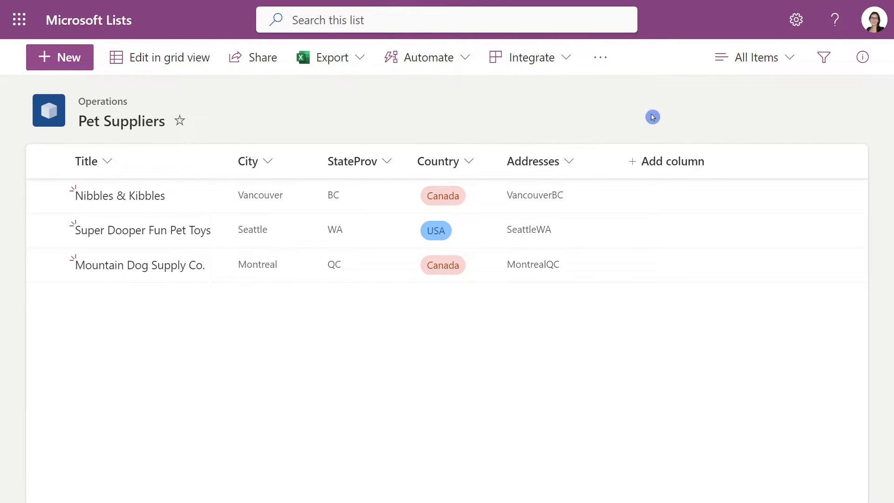
# Open List settings and scroll to the Columns section showing the Addresses column.
pyautogui.click(797, 20)
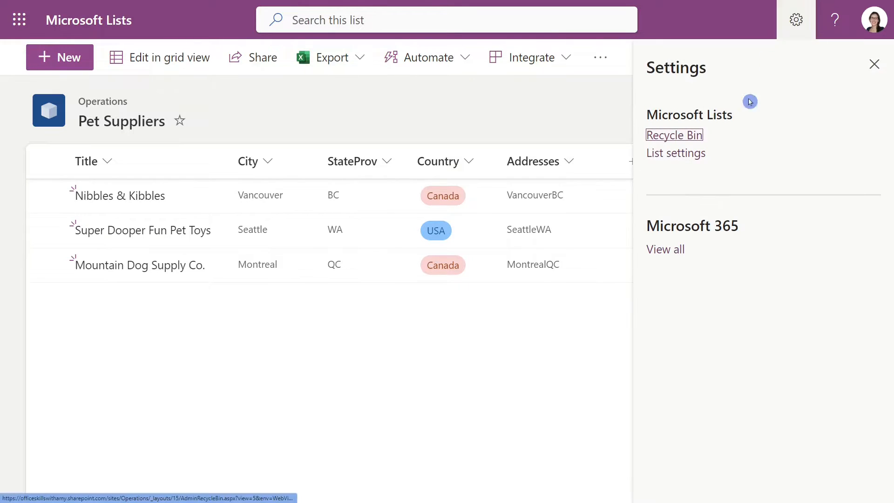
pyautogui.click(675, 153)
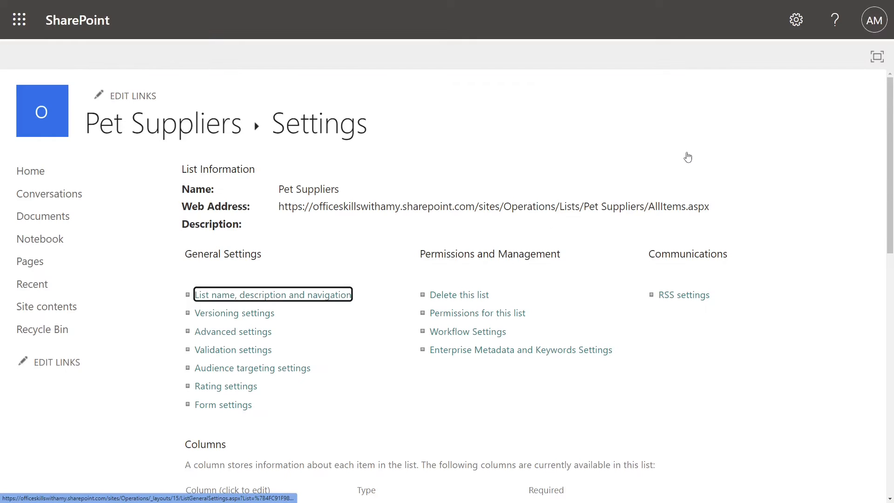
pyautogui.scroll(-3)
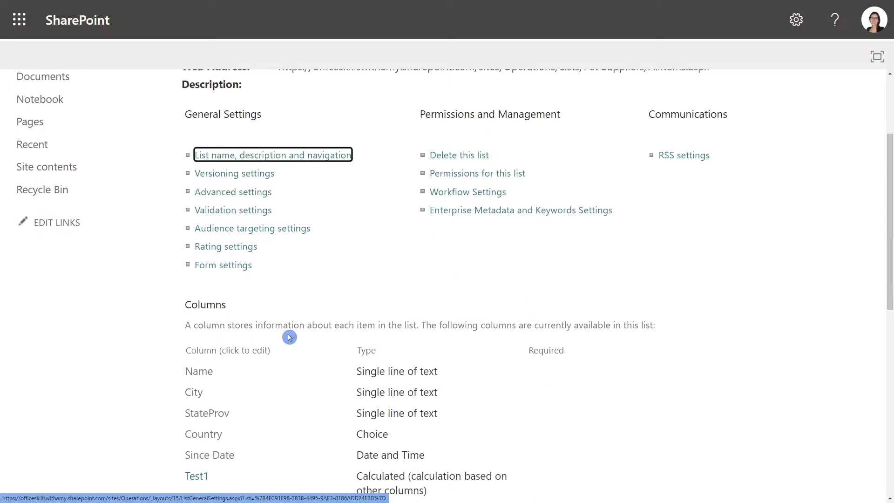
pyautogui.scroll(-3)
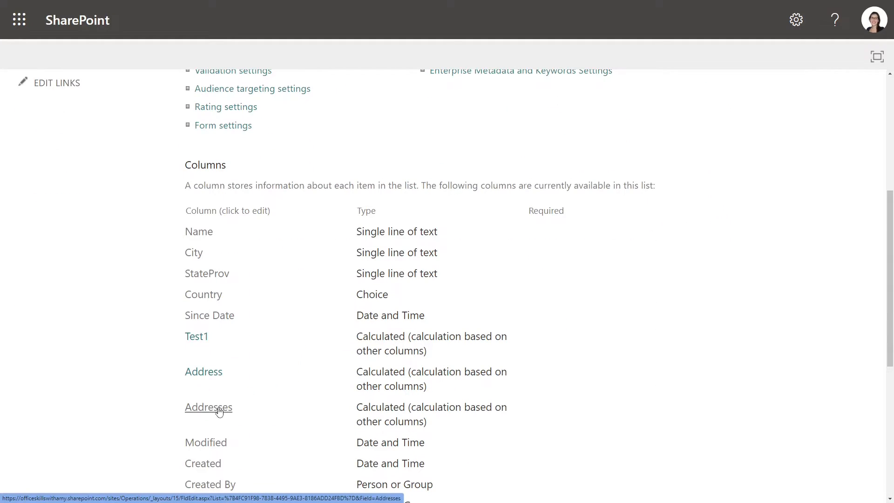
# Change the Addresses formula to =City&", "&StateProv and save it.
pyautogui.click(207, 407)
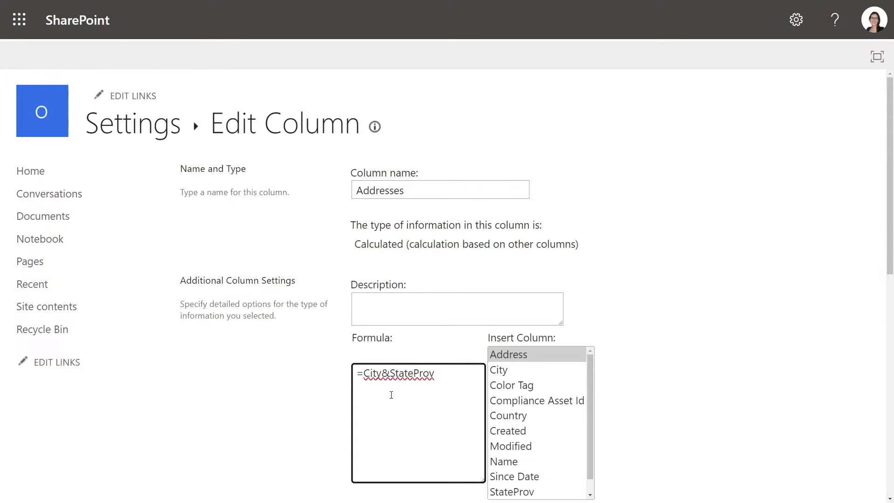
pyautogui.write('",')
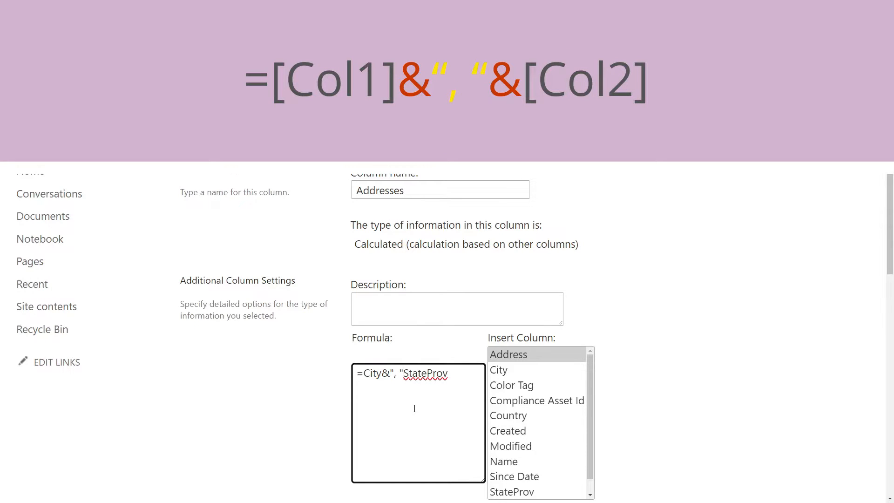
pyautogui.write('&')
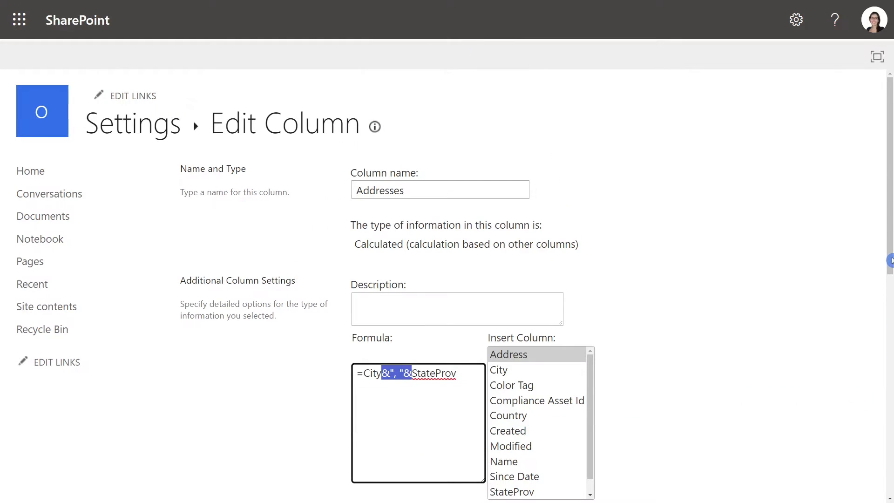
pyautogui.scroll(-3)
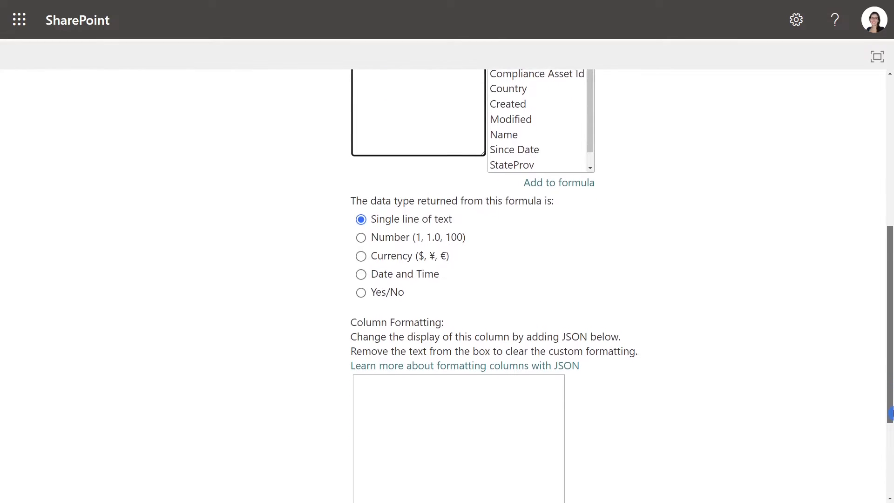
pyautogui.click(769, 417)
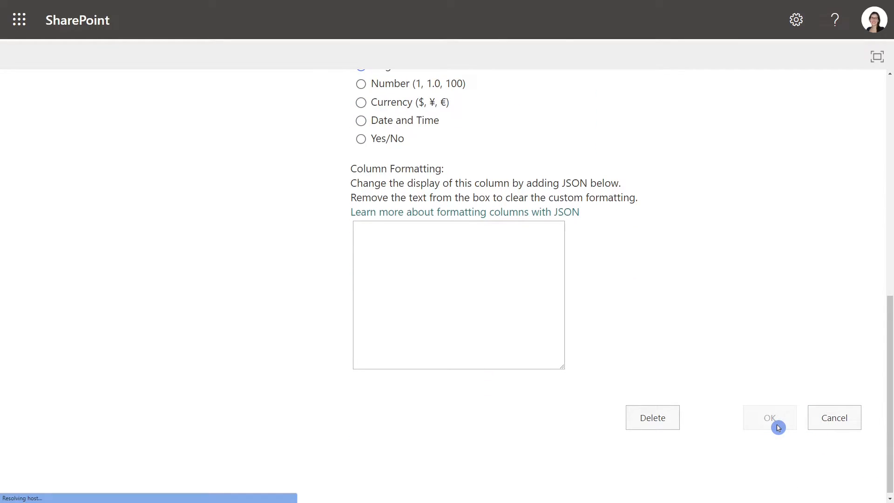
pyautogui.click(769, 417)
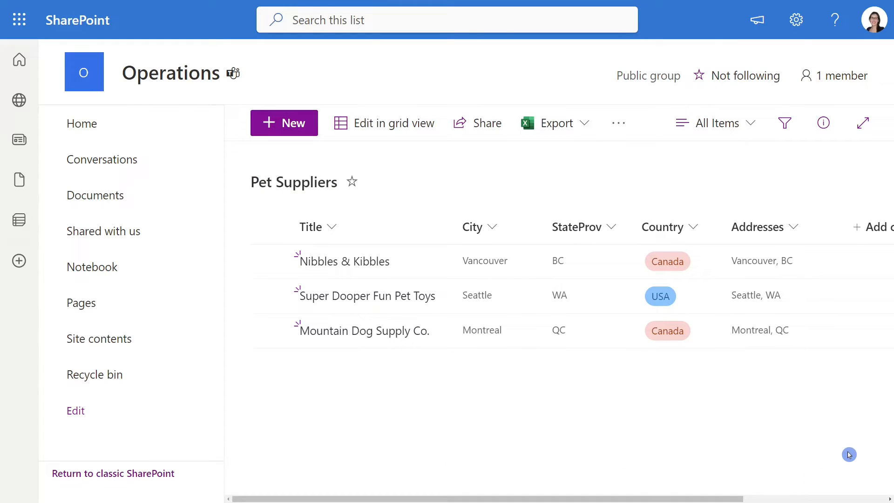
pyautogui.moveTo(735, 353)
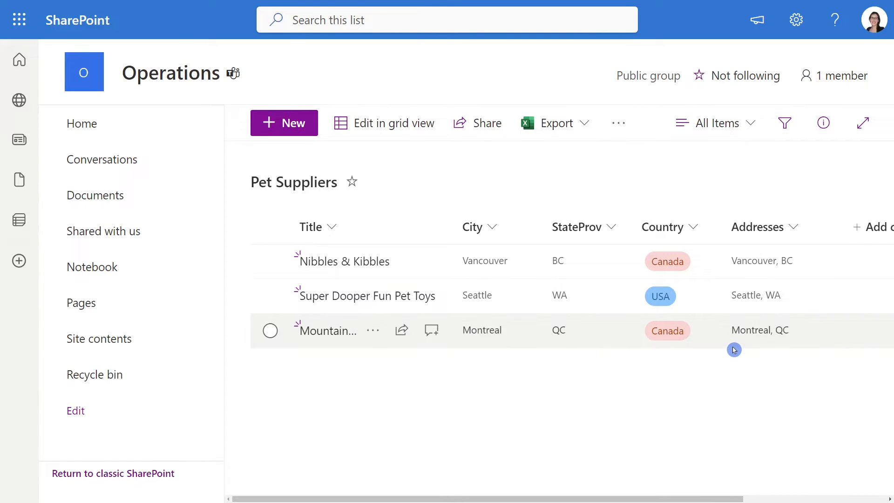
pyautogui.moveTo(771, 344)
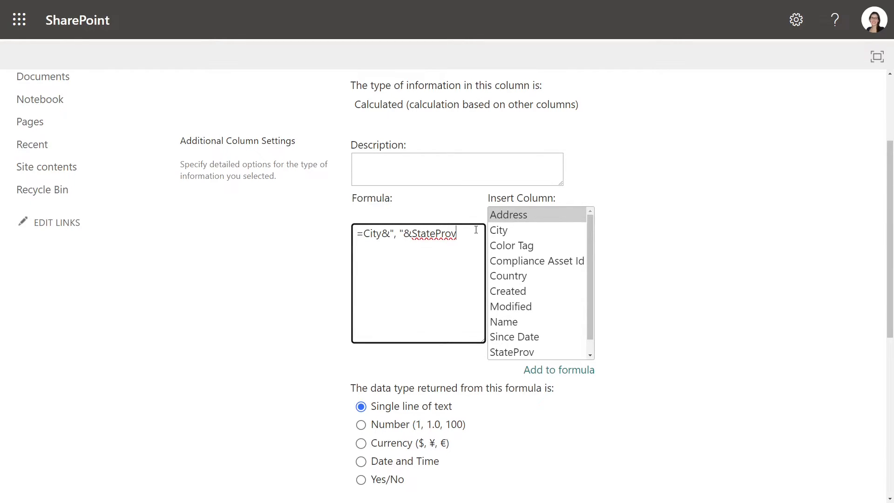
# Append &"SUBSCRIBE "&Country to the Addresses formula.
pyautogui.write('&"SUBSCRIBE "&')
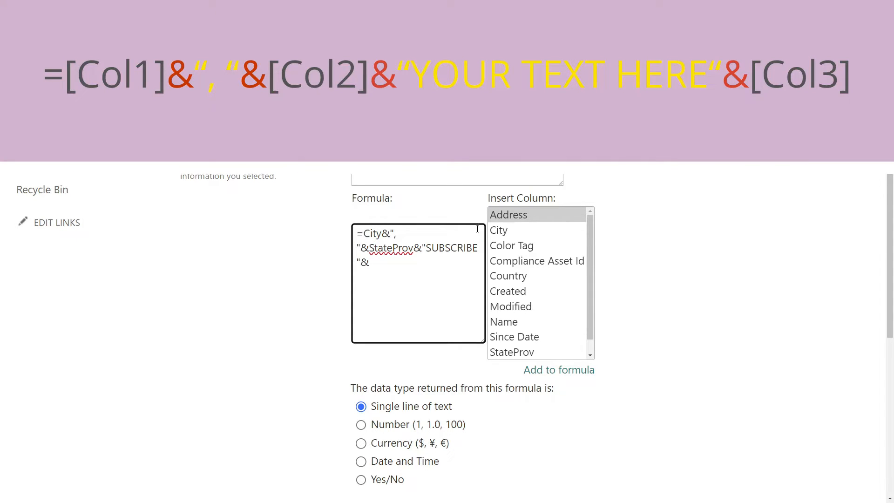
pyautogui.click(508, 276)
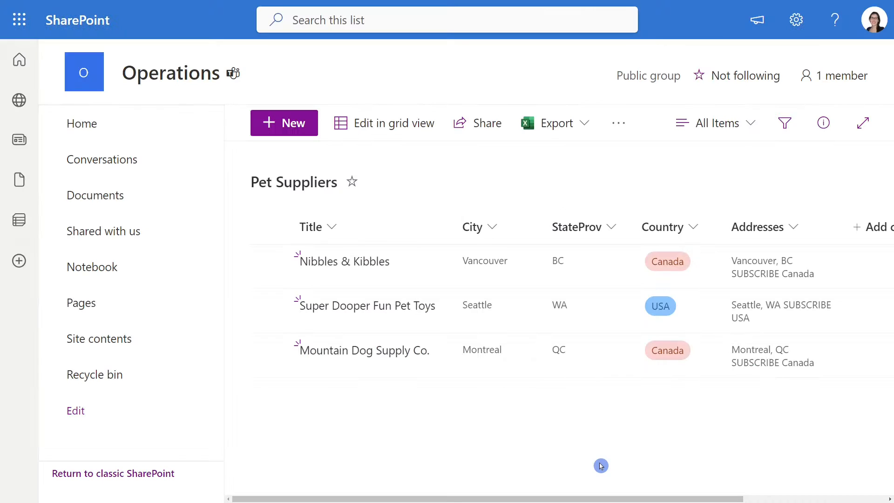
pyautogui.moveTo(675, 448)
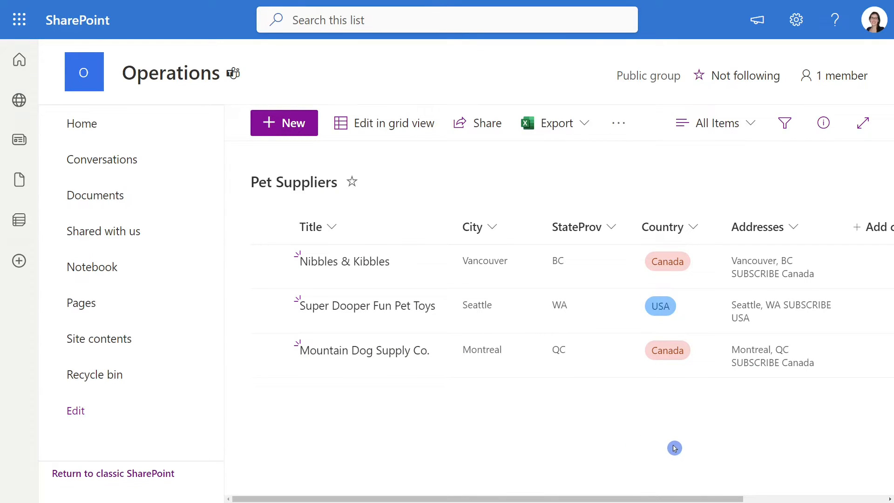
pyautogui.moveTo(750, 383)
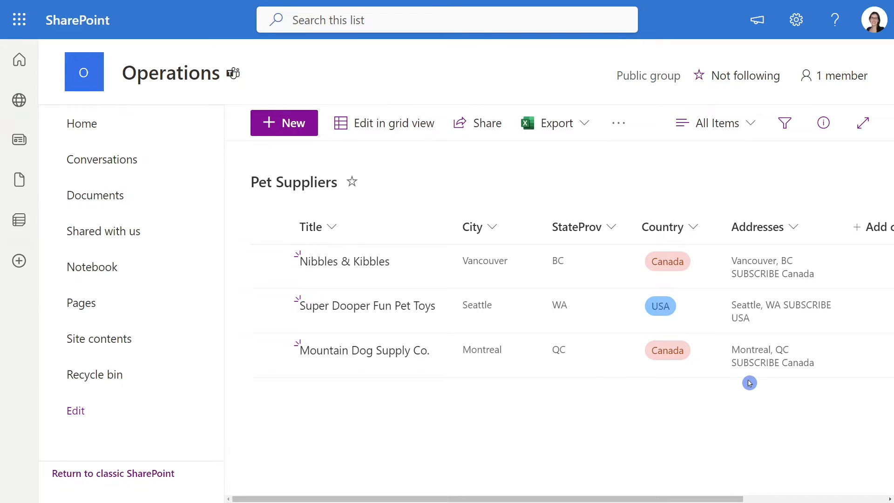
pyautogui.click(863, 123)
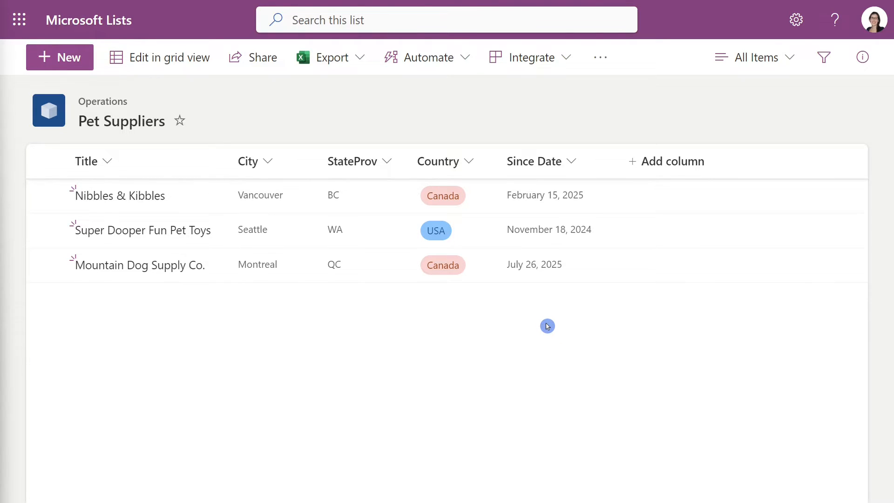
pyautogui.moveTo(454, 292)
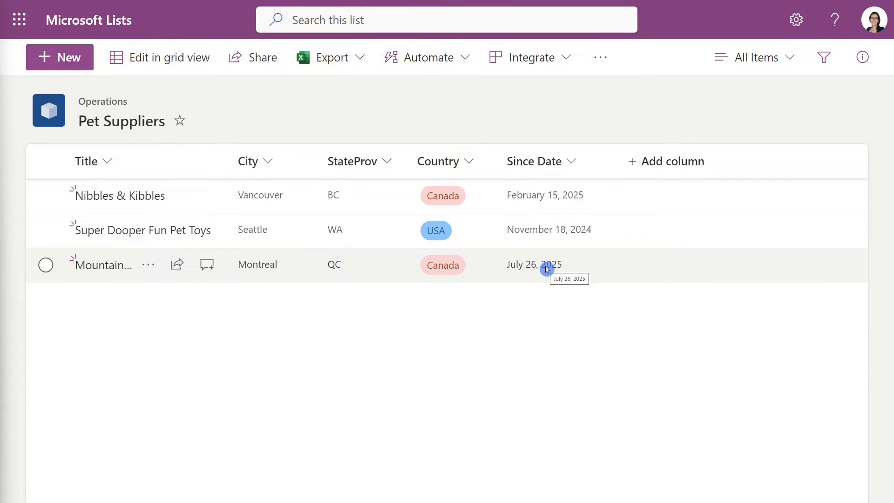
# Start a new Pet Suppliers column on the full creation page showing all column types.
pyautogui.click(666, 161)
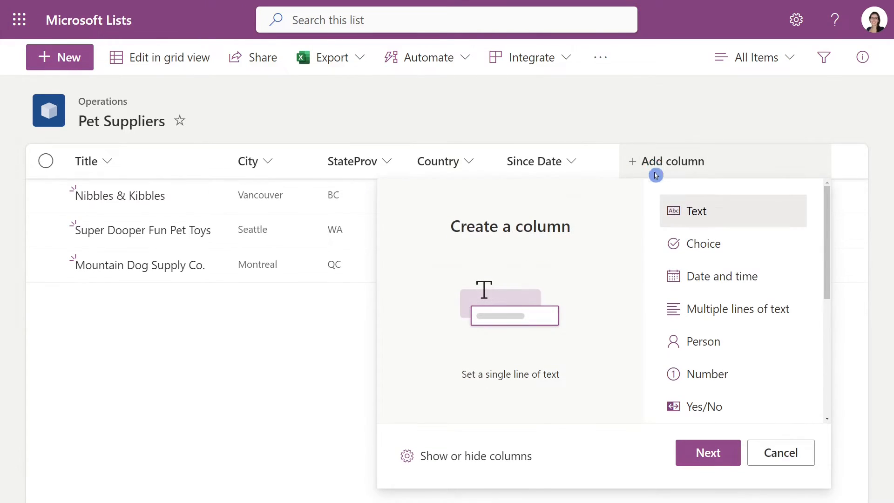
pyautogui.scroll(-3)
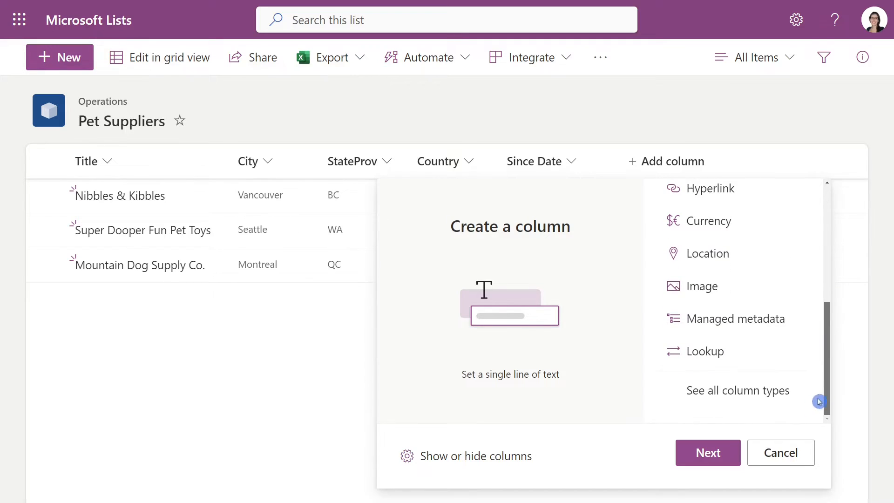
pyautogui.click(779, 453)
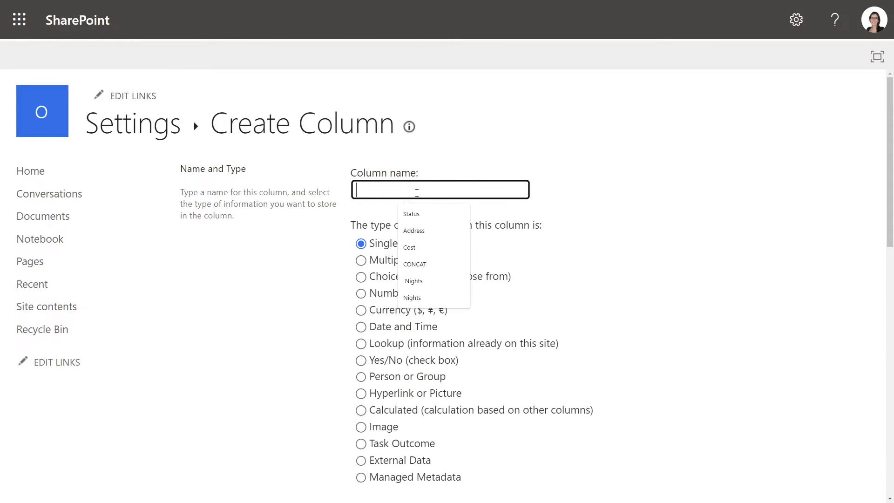
# Name the new column Supplier Since and make it a Calculated column.
pyautogui.write('Supplier Since')
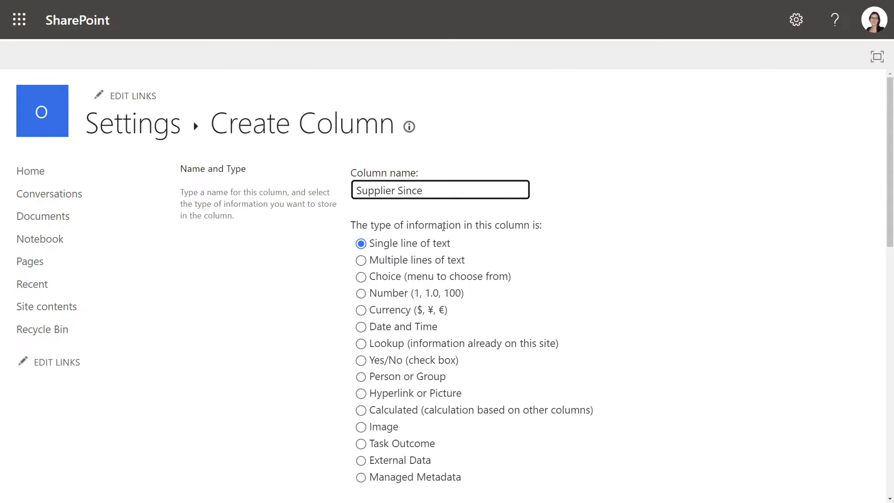
pyautogui.click(361, 410)
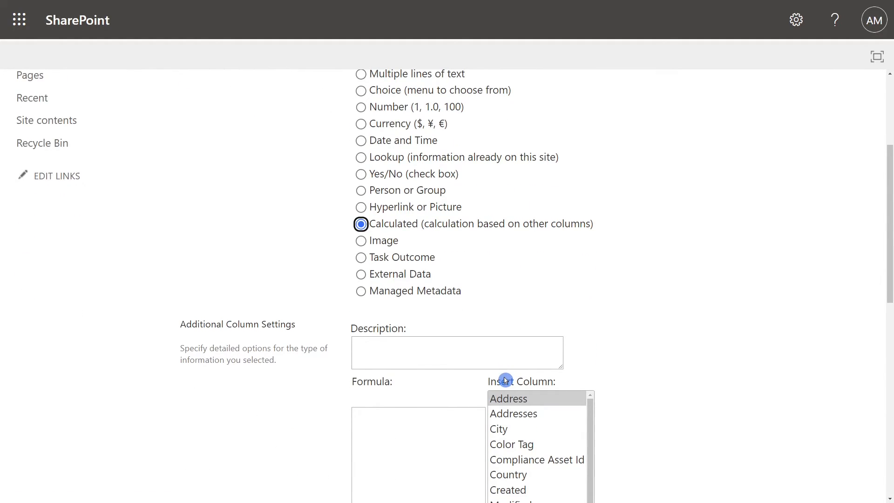
pyautogui.scroll(-3)
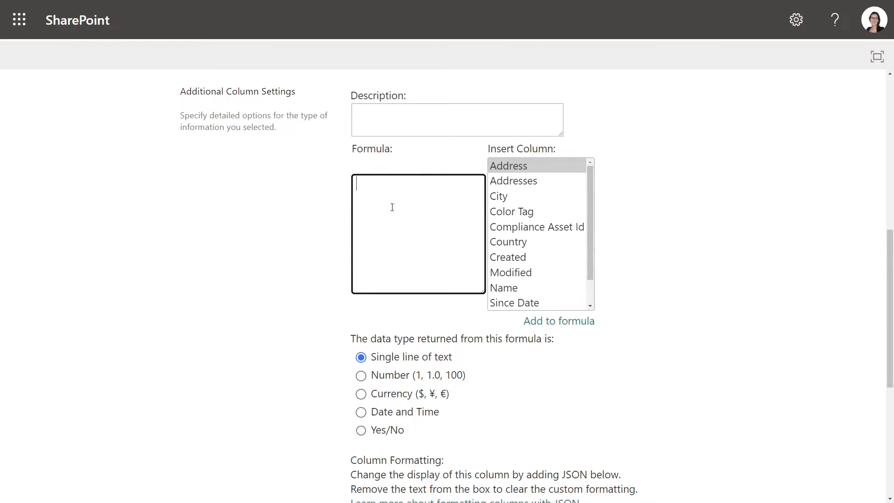
# Begin the formula as =[Country]&" "& using Insert Column for Country.
pyautogui.write('=')
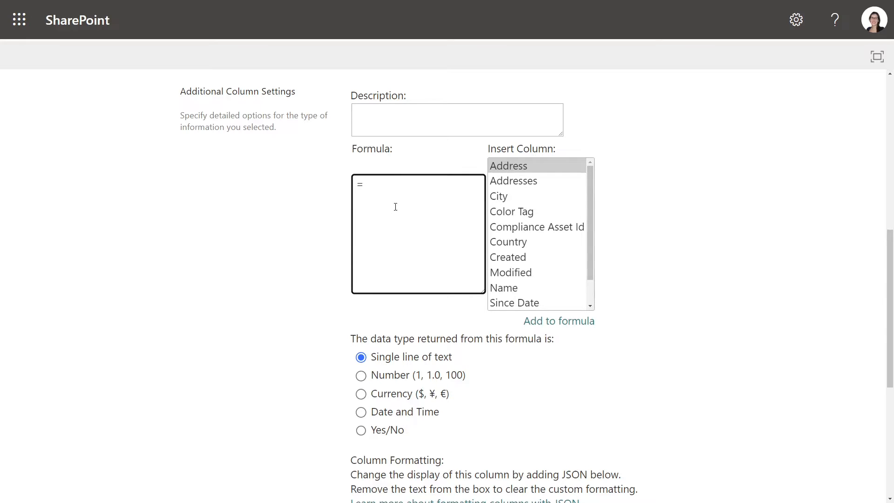
pyautogui.click(509, 242)
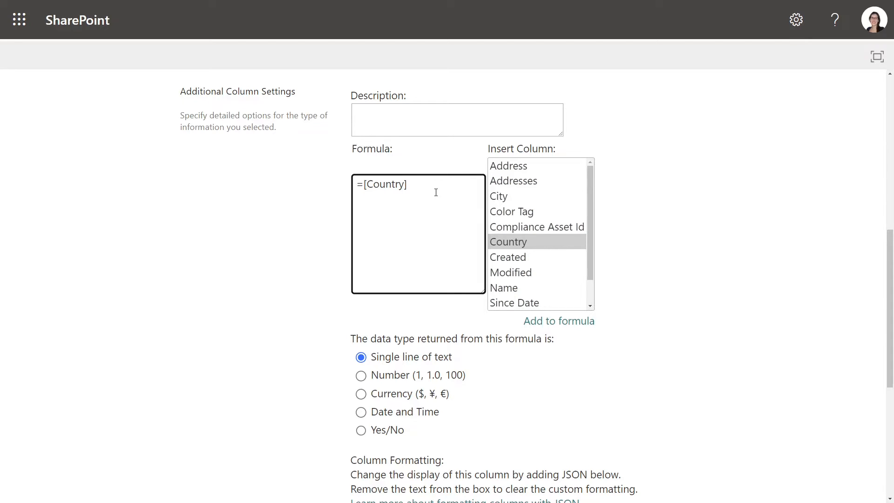
pyautogui.click(408, 183)
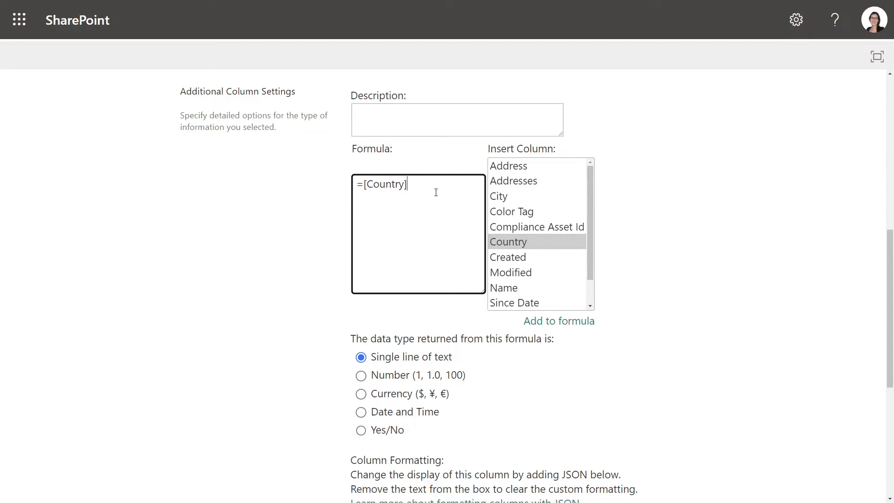
pyautogui.write('&')
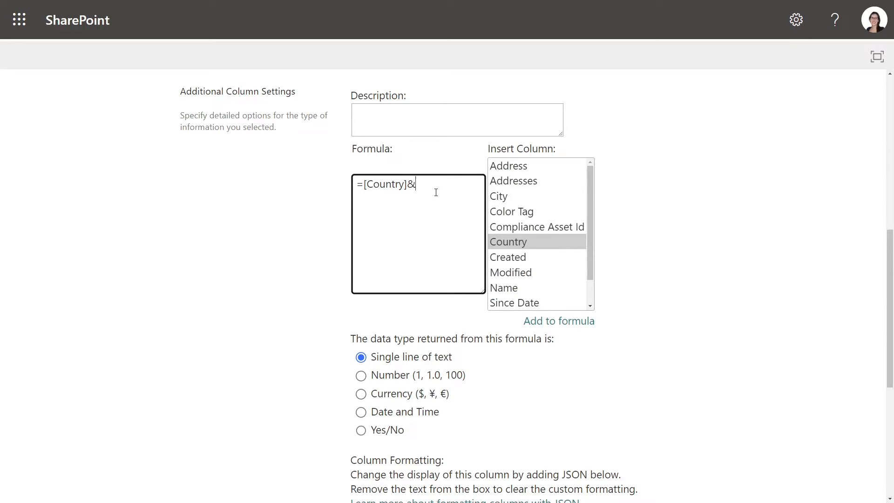
pyautogui.write('"')
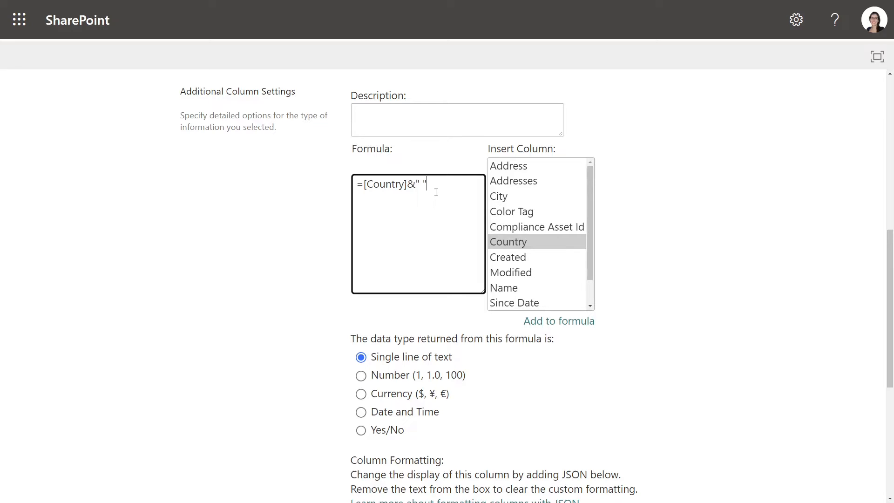
pyautogui.write('&')
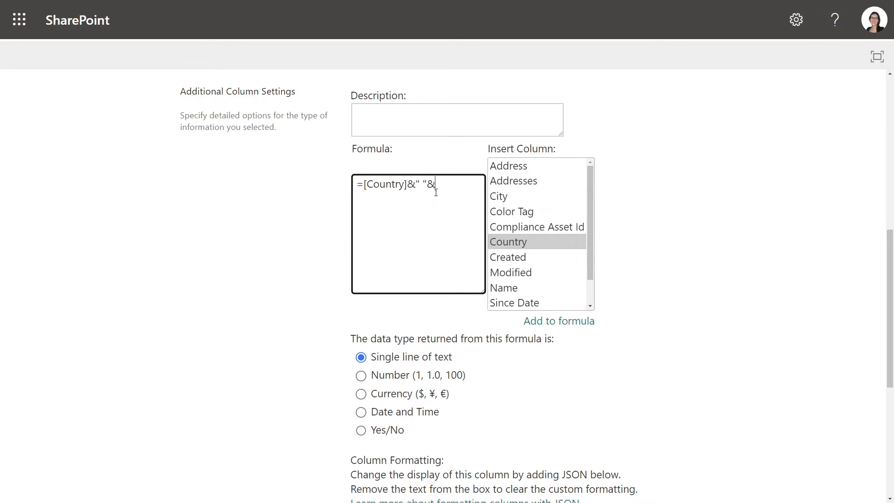
# Complete the formula with TEXT([Since Date],"MM-DD-YYYY") to append the formatted date.
pyautogui.write('TEXT')
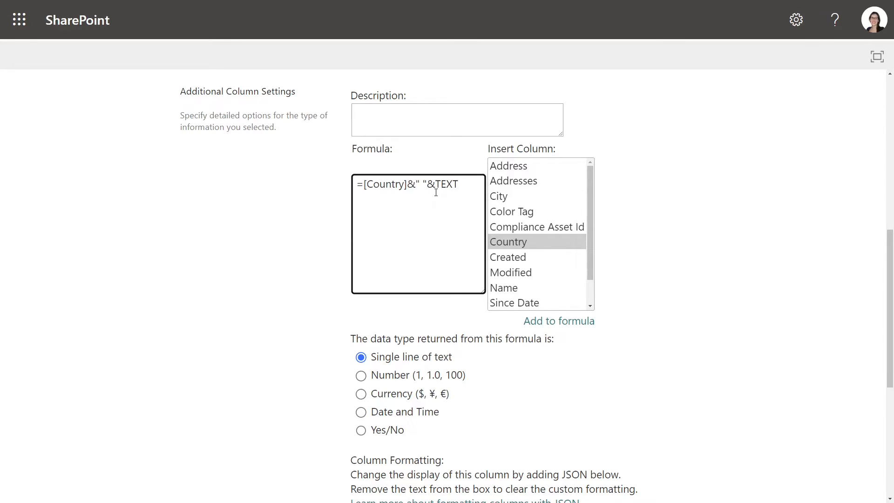
pyautogui.write('([Since Date')
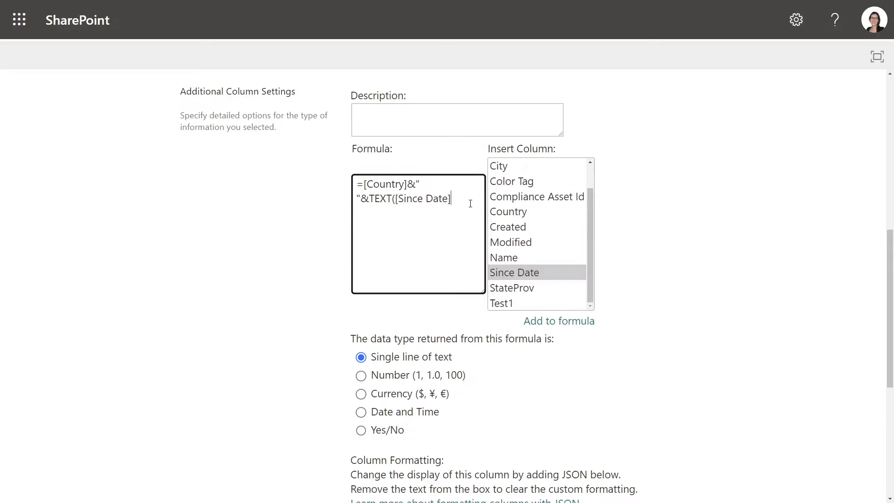
pyautogui.write(',')
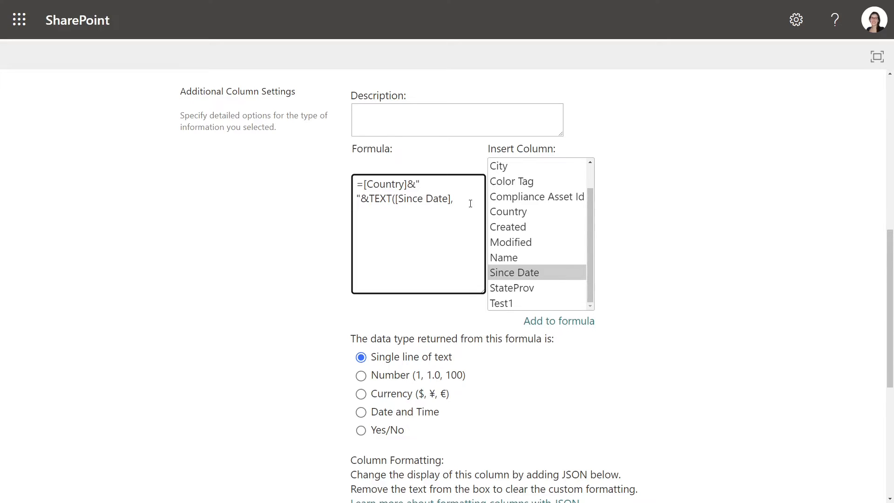
pyautogui.write('"')
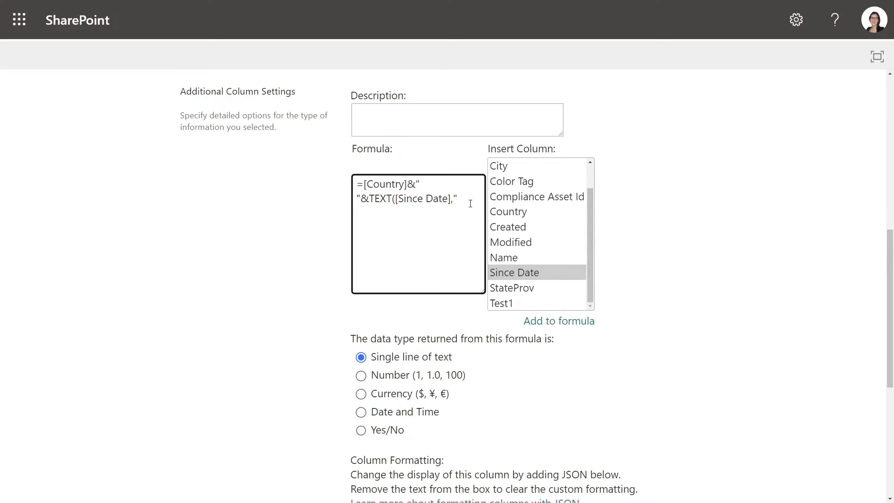
pyautogui.write('MM')
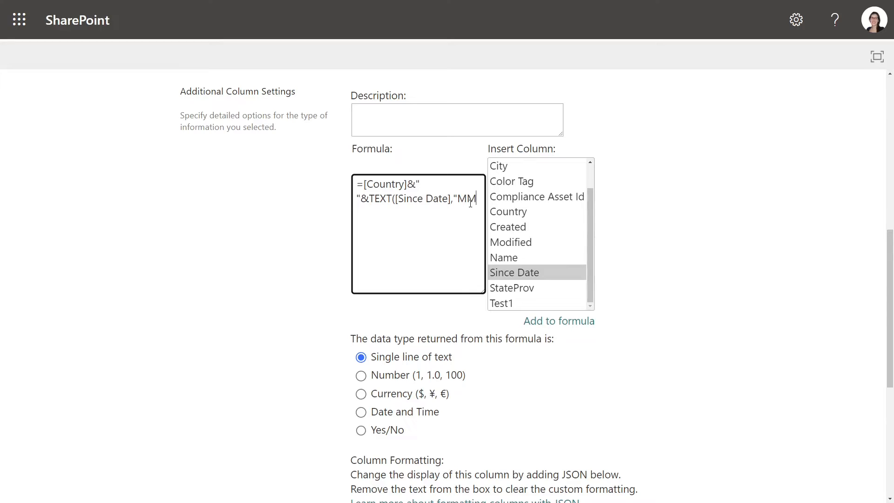
pyautogui.write('-DD-YYYY')
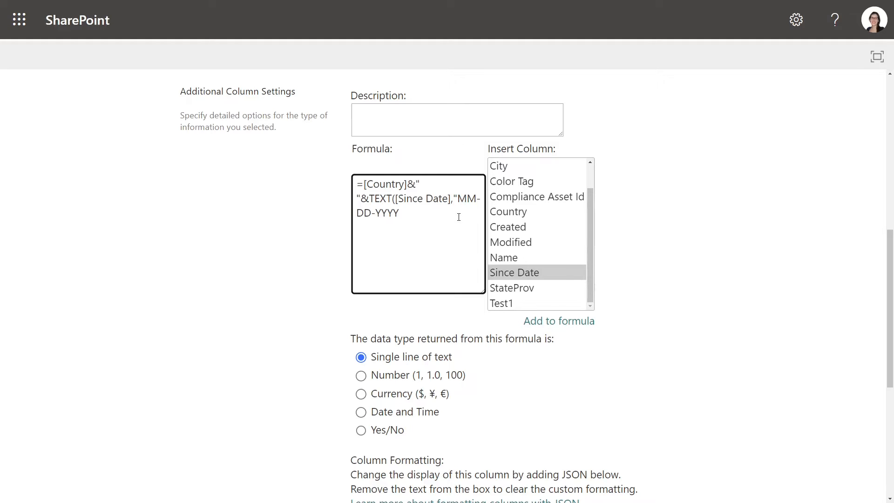
pyautogui.write('"')
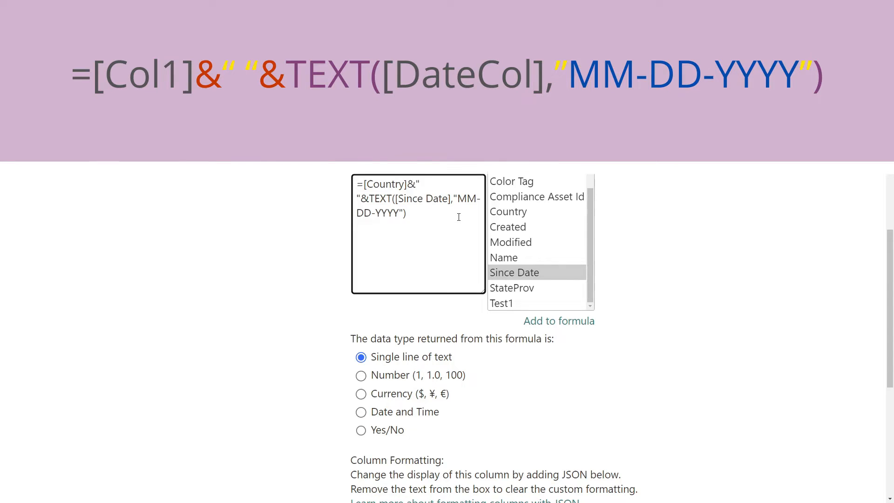
pyautogui.doubleClick(380, 198)
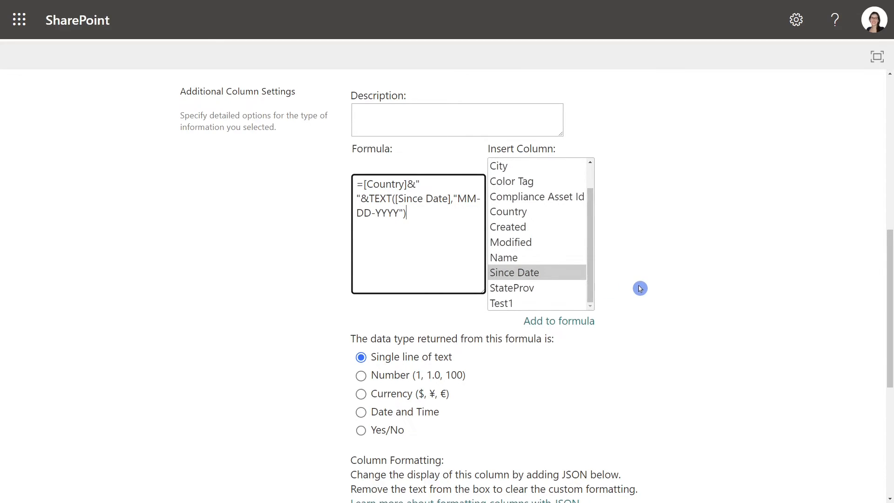
pyautogui.scroll(-3)
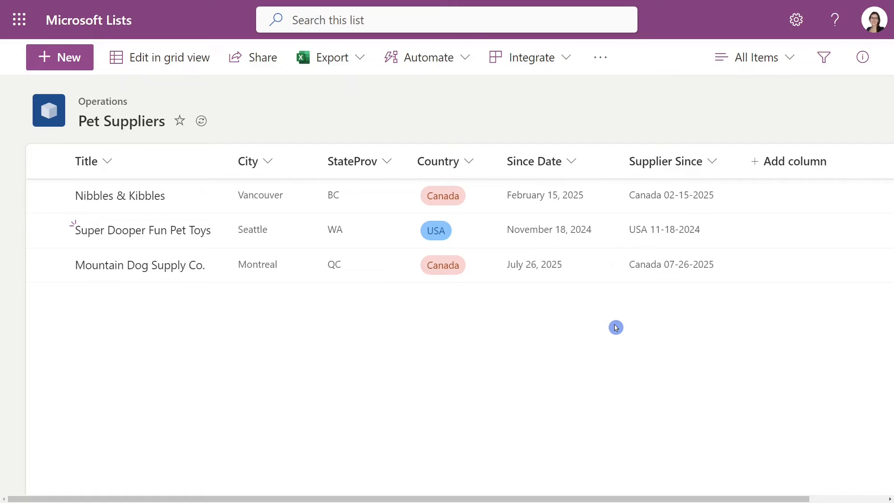
pyautogui.moveTo(649, 295)
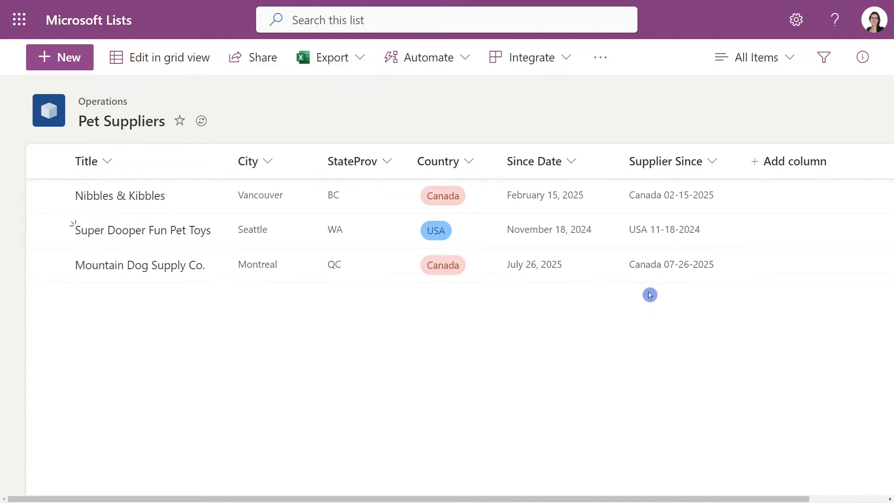
pyautogui.moveTo(551, 287)
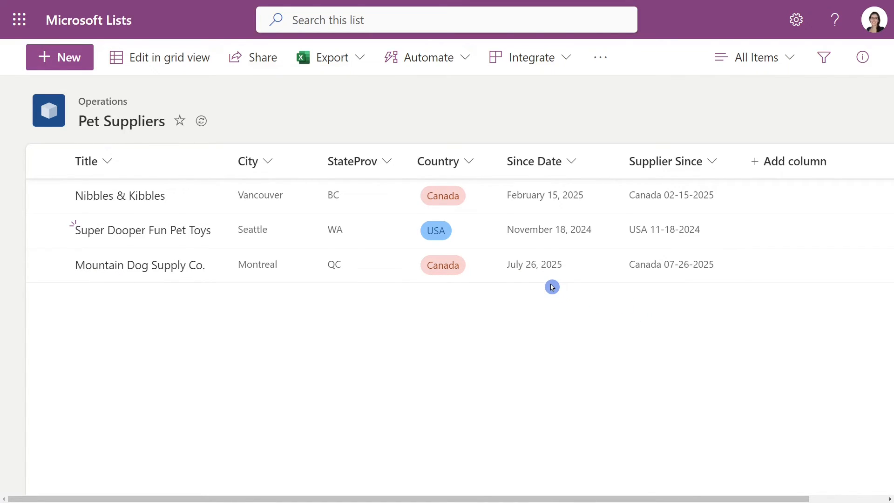
pyautogui.moveTo(551, 289)
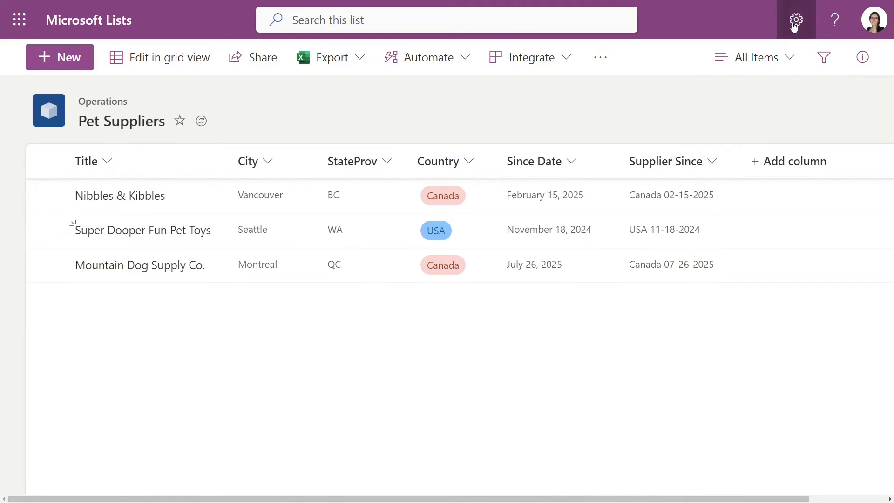
# From List settings, bring up the Supplier Since column's edit page.
pyautogui.click(796, 19)
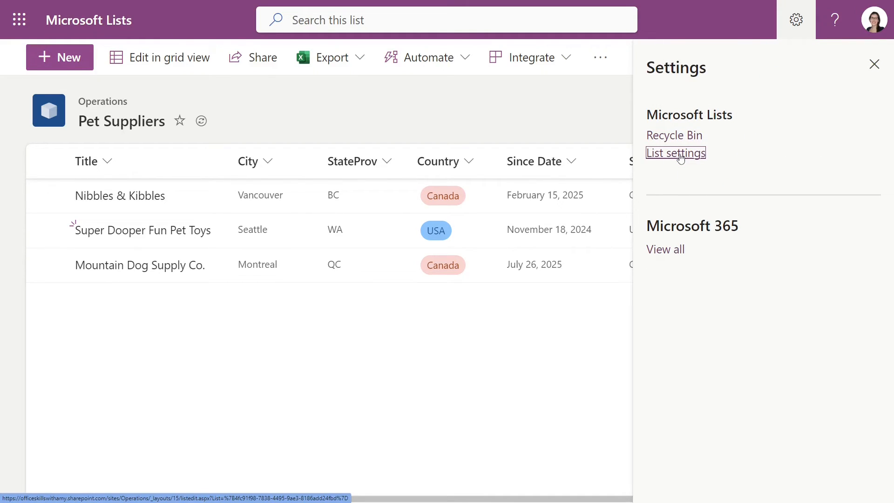
pyautogui.click(675, 153)
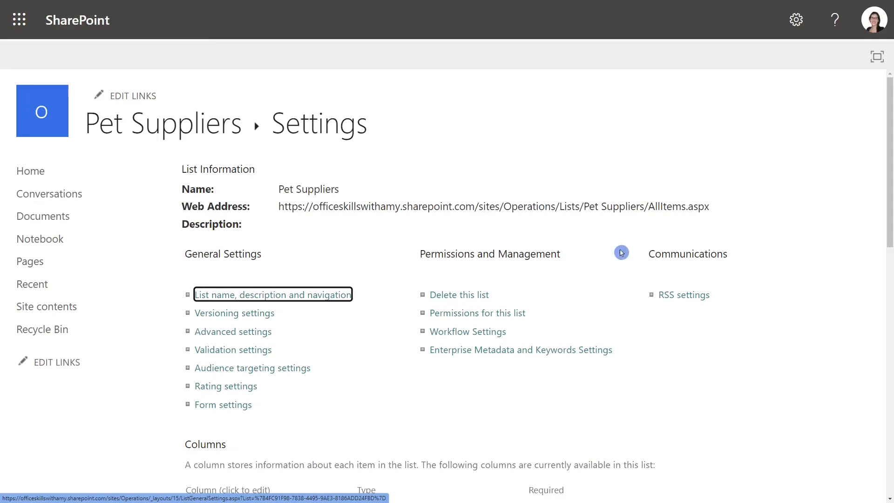
pyautogui.scroll(-3)
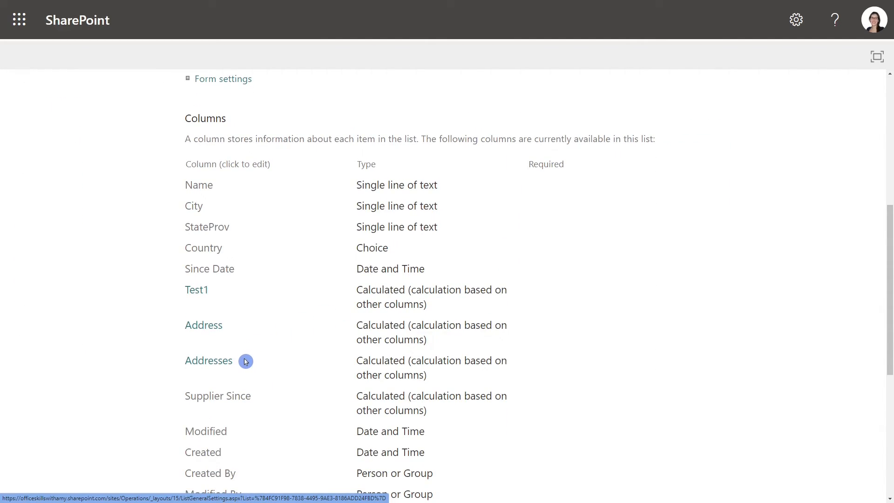
pyautogui.moveTo(209, 268)
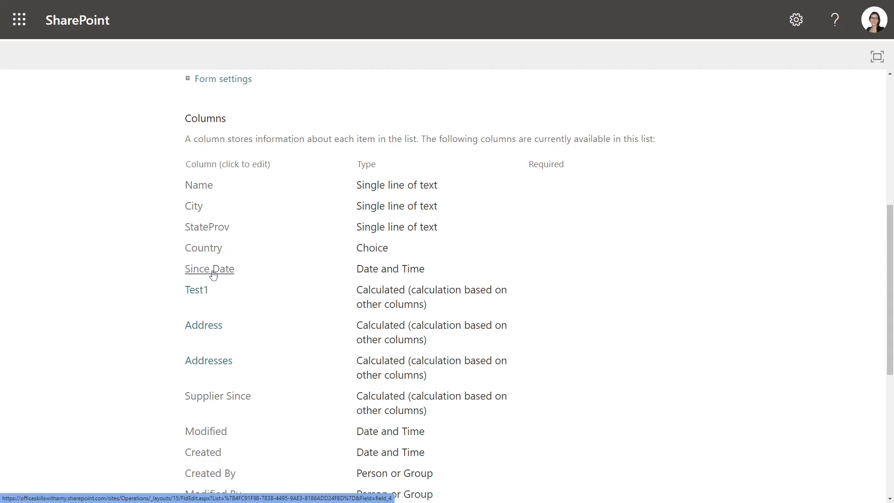
pyautogui.click(217, 395)
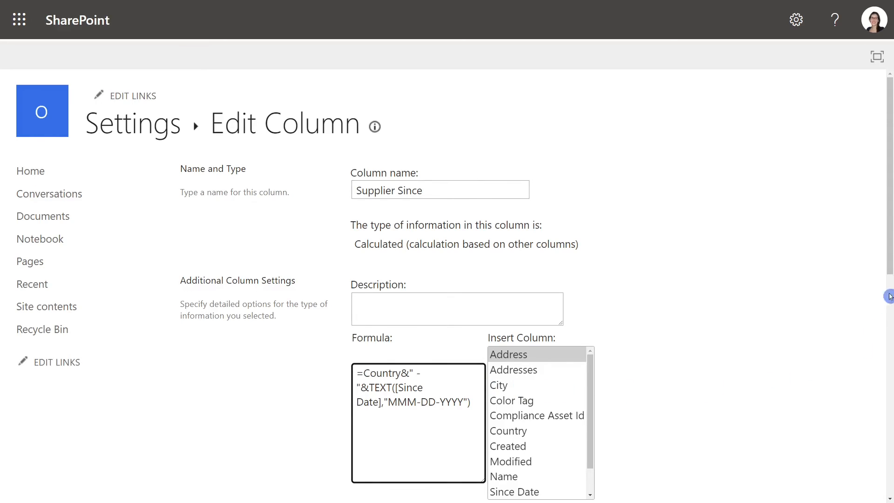
# Save the formula =Country&" - "&TEXT([Since Date],"MMM-DD-YYYY") for Supplier Since.
pyautogui.scroll(-3)
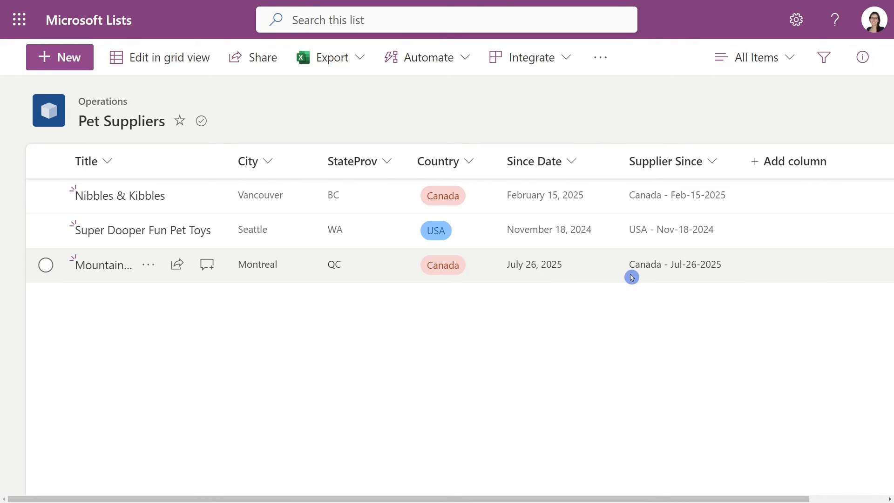
pyautogui.moveTo(713, 279)
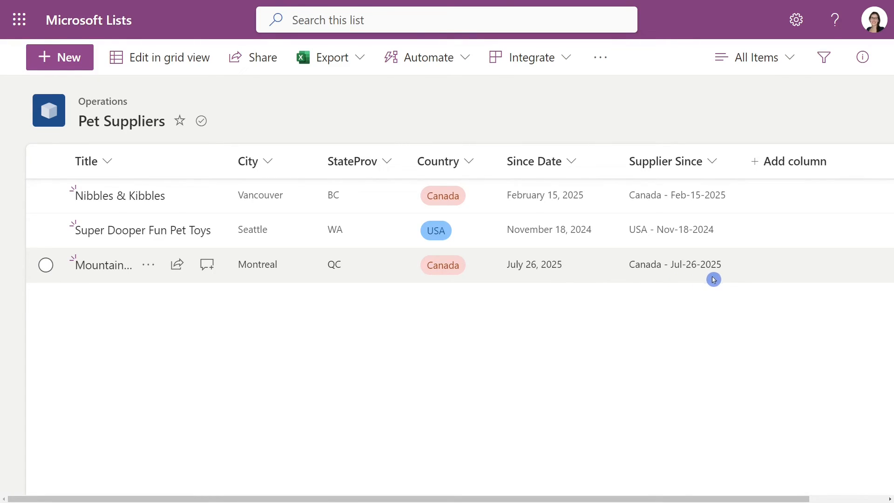
pyautogui.moveTo(626, 252)
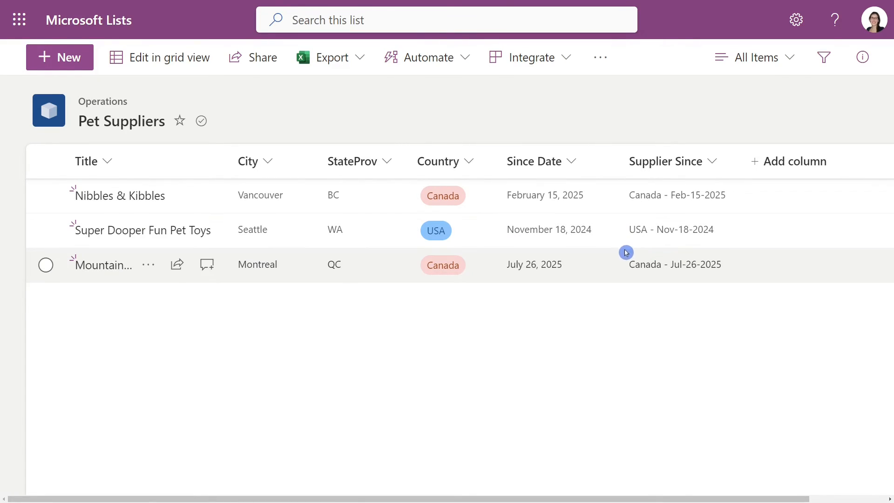
pyautogui.moveTo(629, 284)
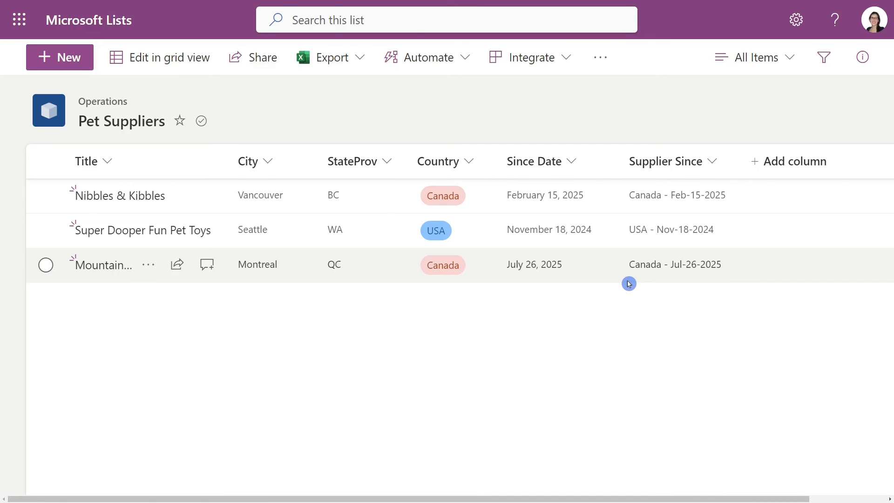
pyautogui.moveTo(679, 280)
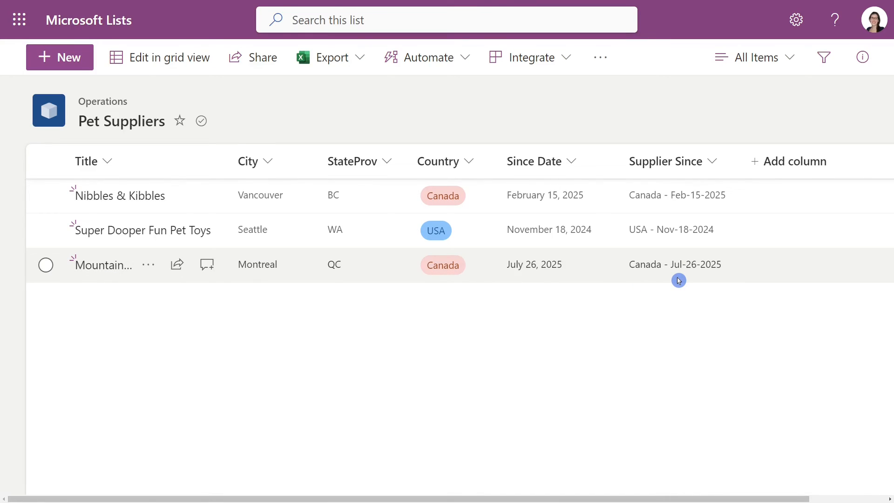
pyautogui.moveTo(747, 265)
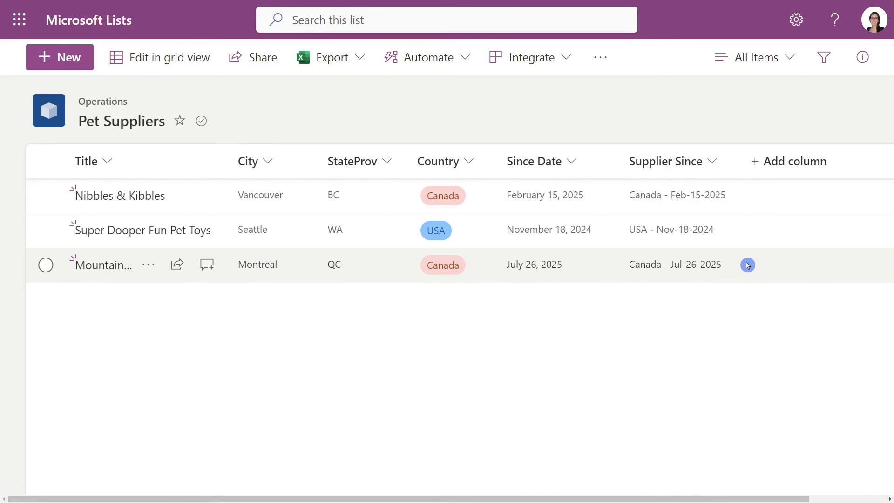